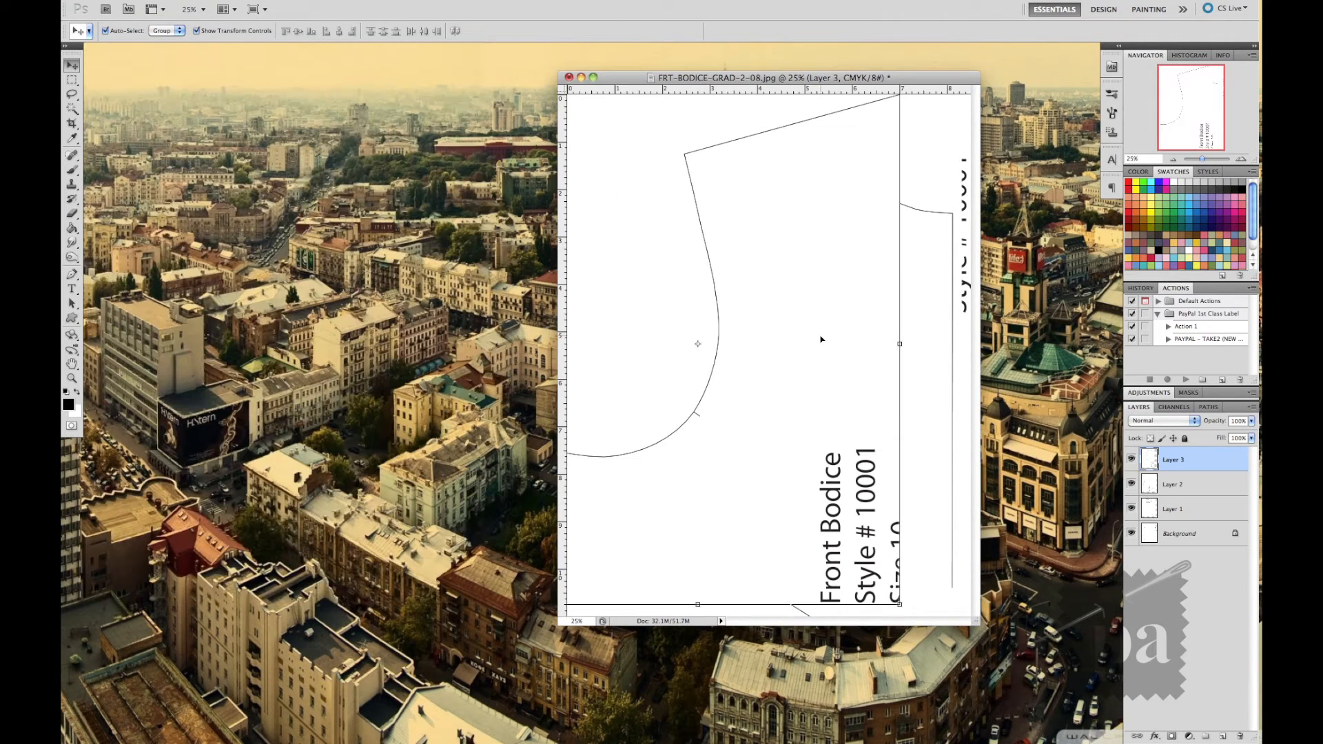
- Convert Background to Layer 0, attempt Auto-Align Layers, and dismiss the no-overlap warning
drag(770, 76, 475, 79)
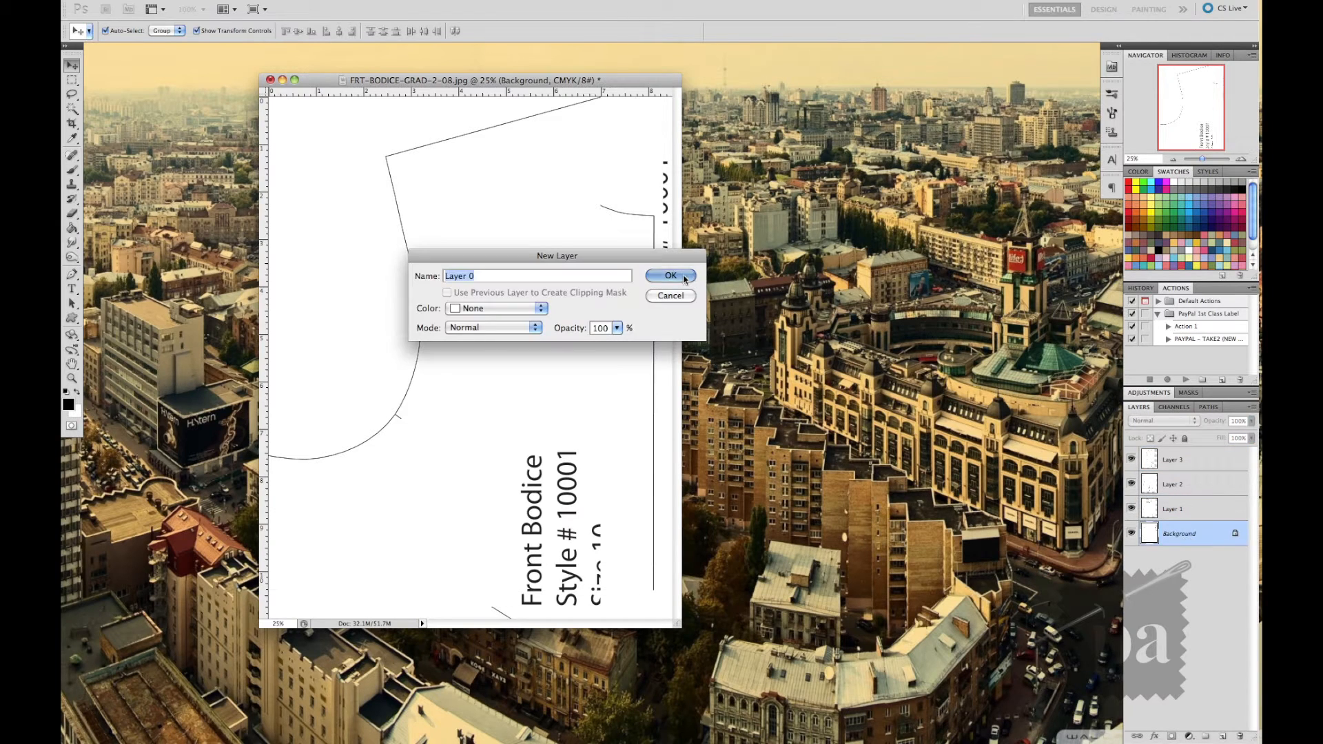
click(671, 276)
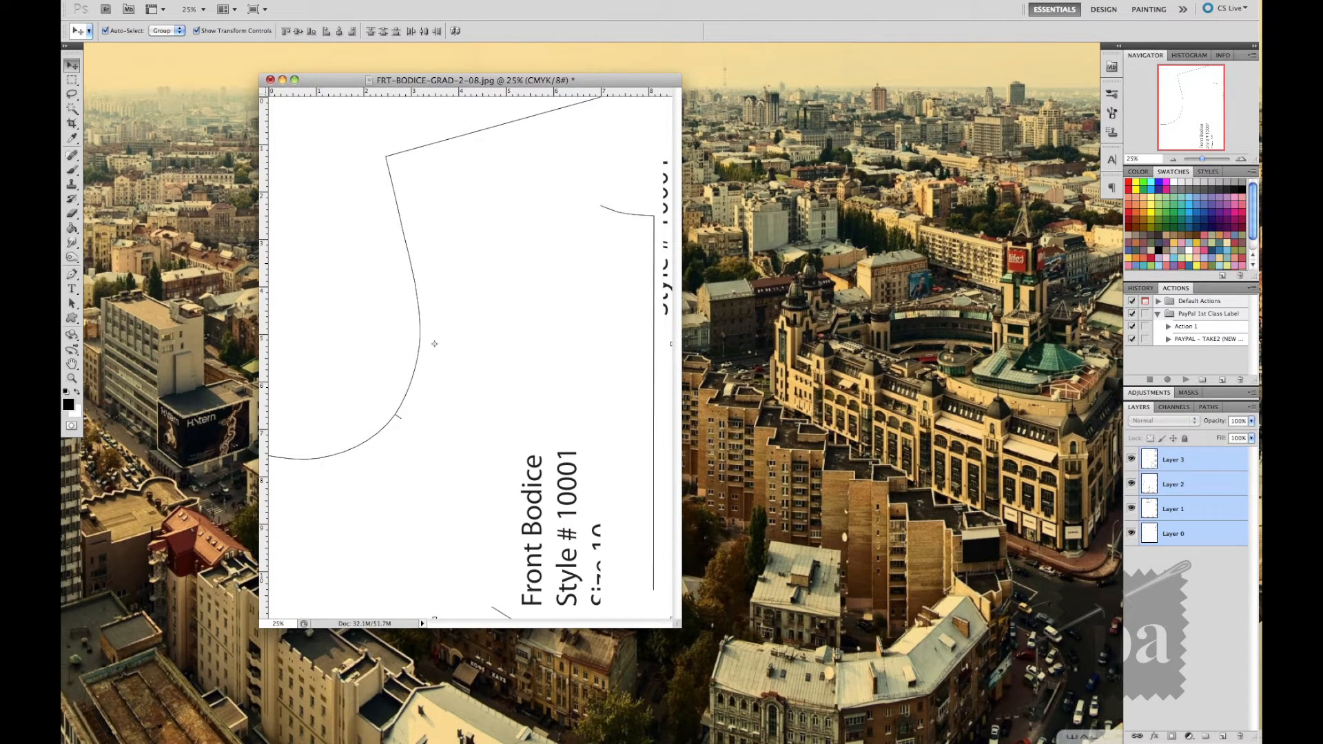
click(194, 9)
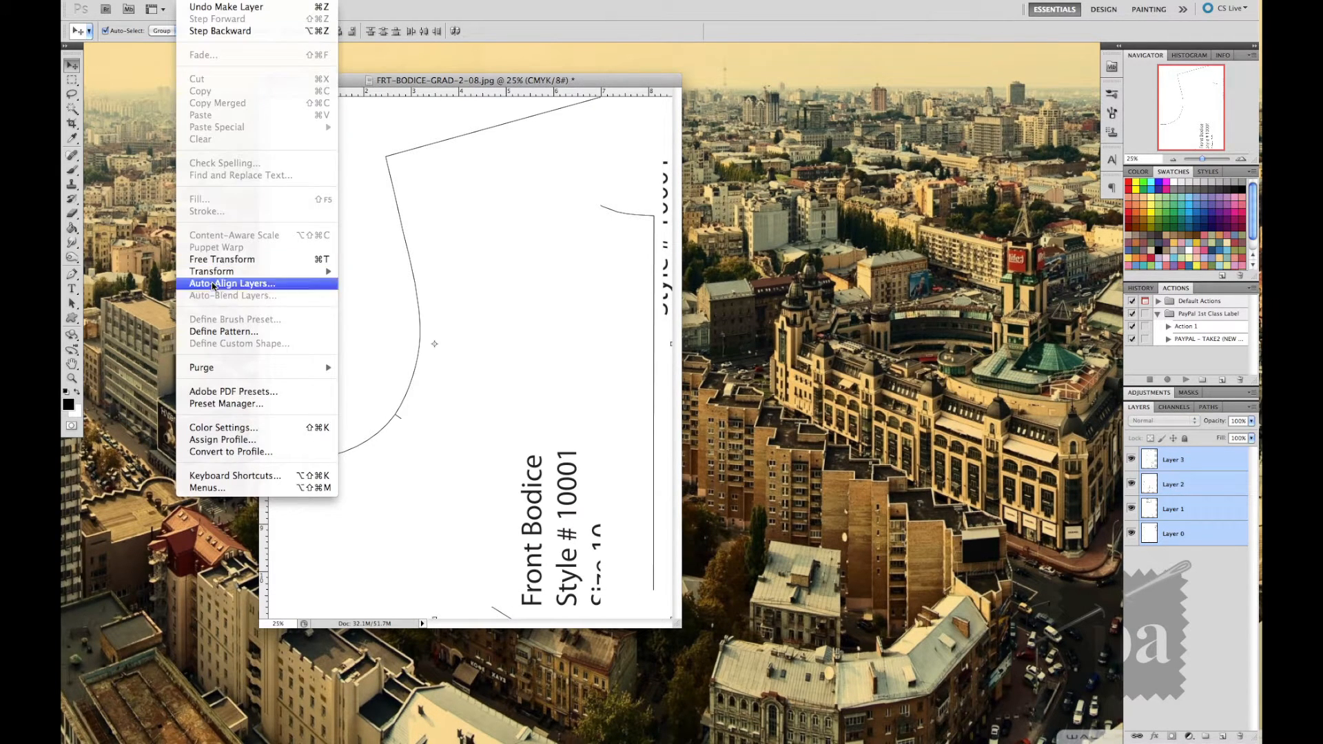
click(233, 282)
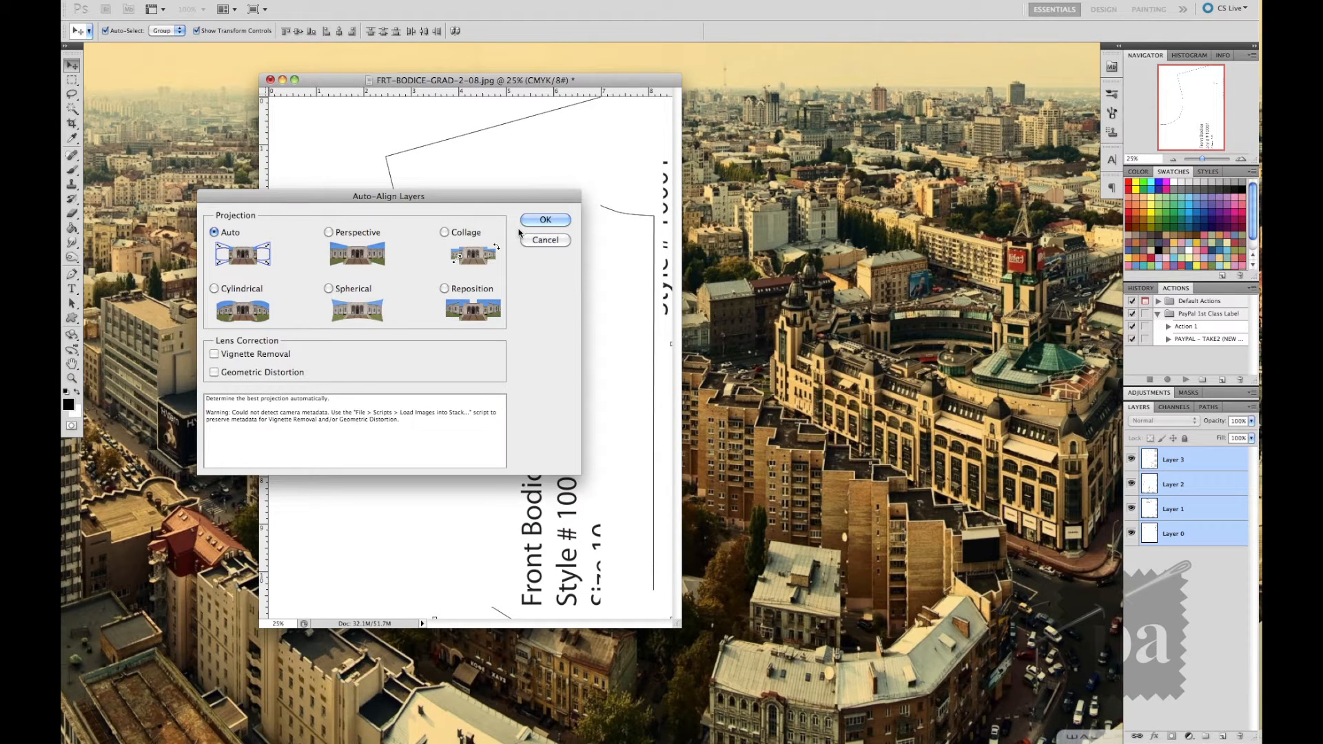
click(545, 219)
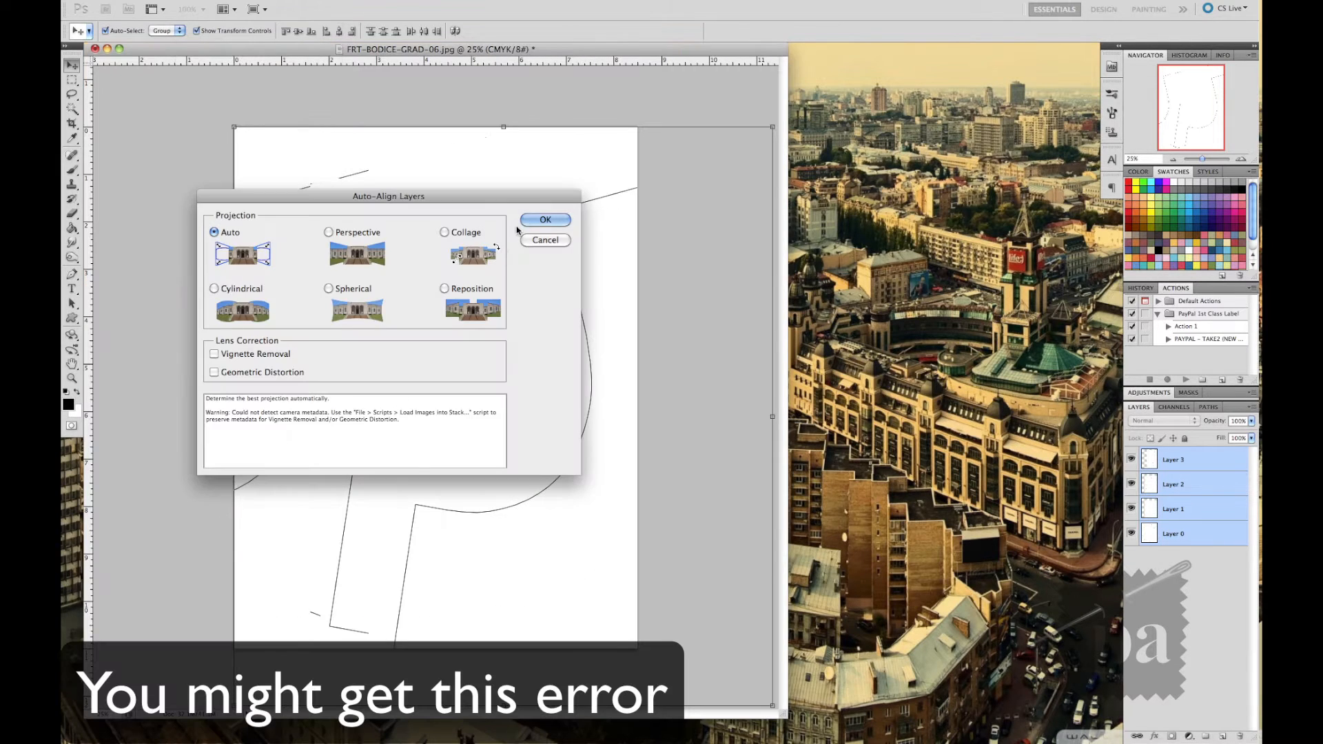
click(546, 220)
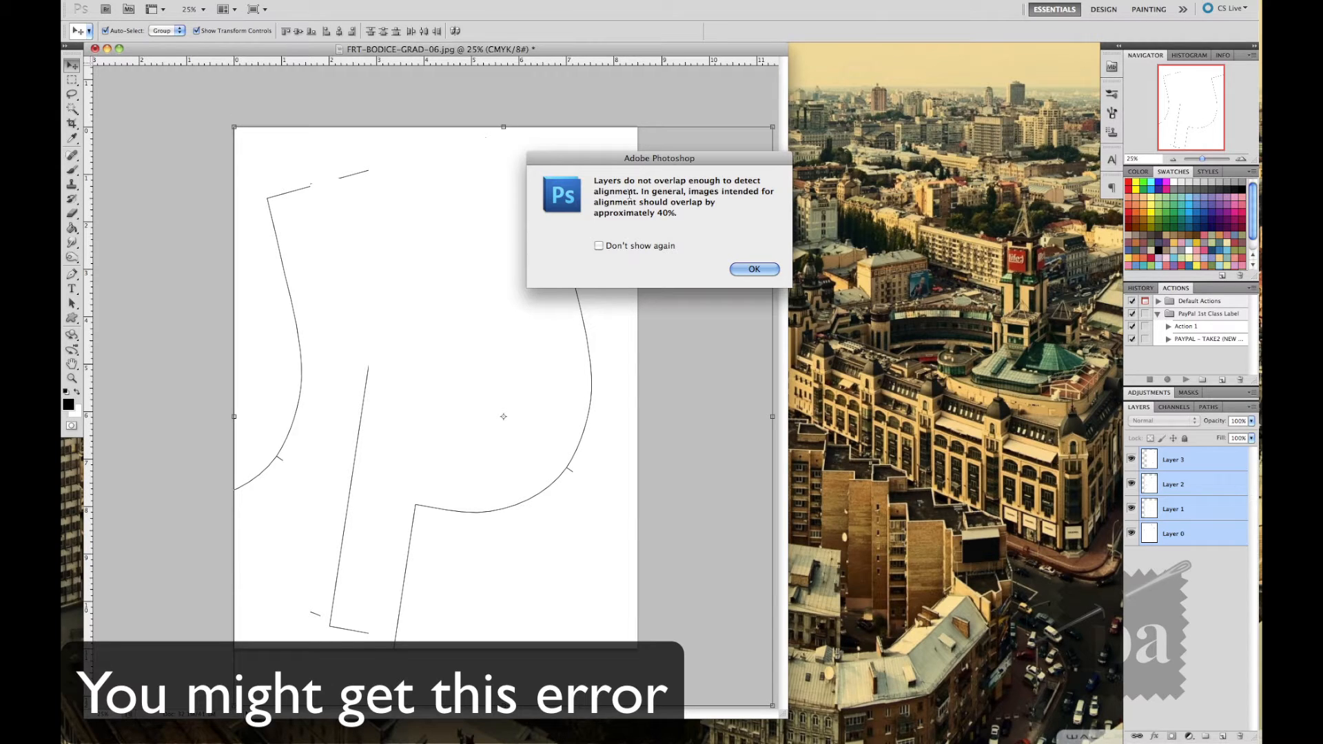
click(753, 269)
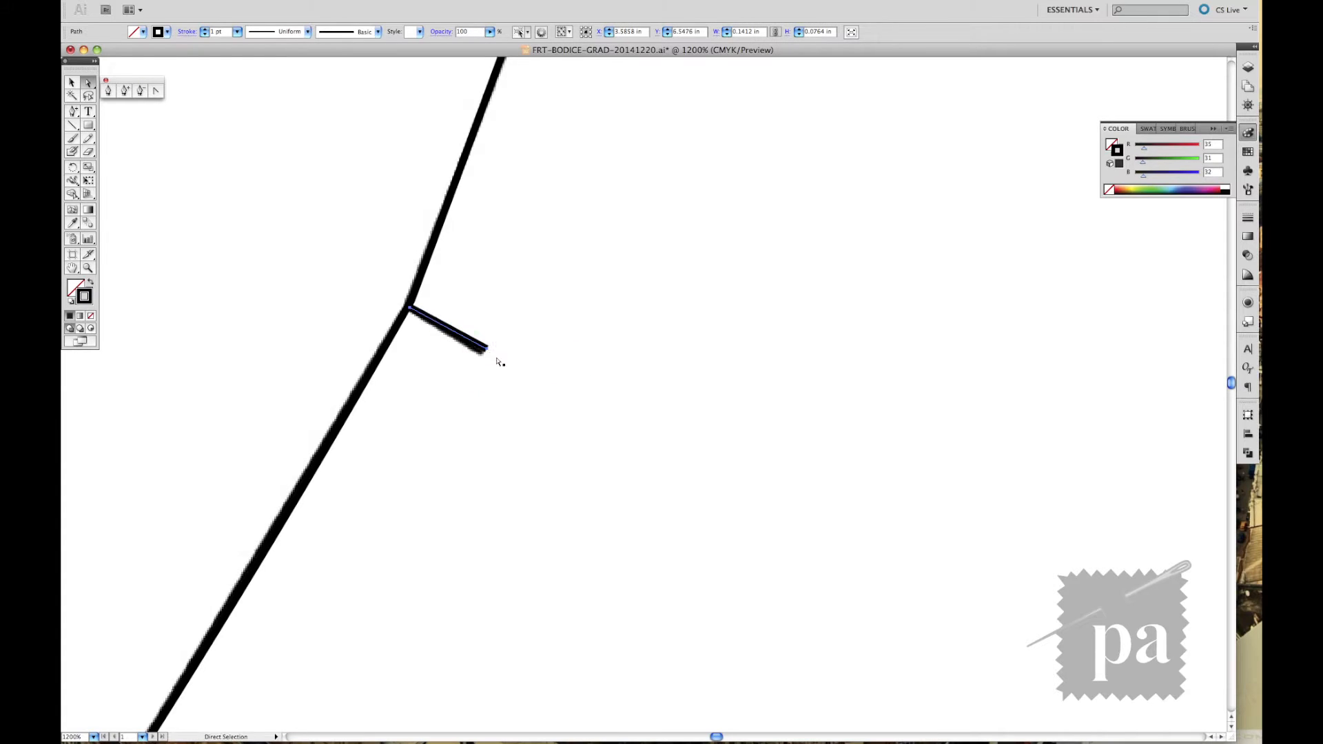
- Add arrowheads to both ends of the horizontal bodice line to form a grainline
key(cmd+c)
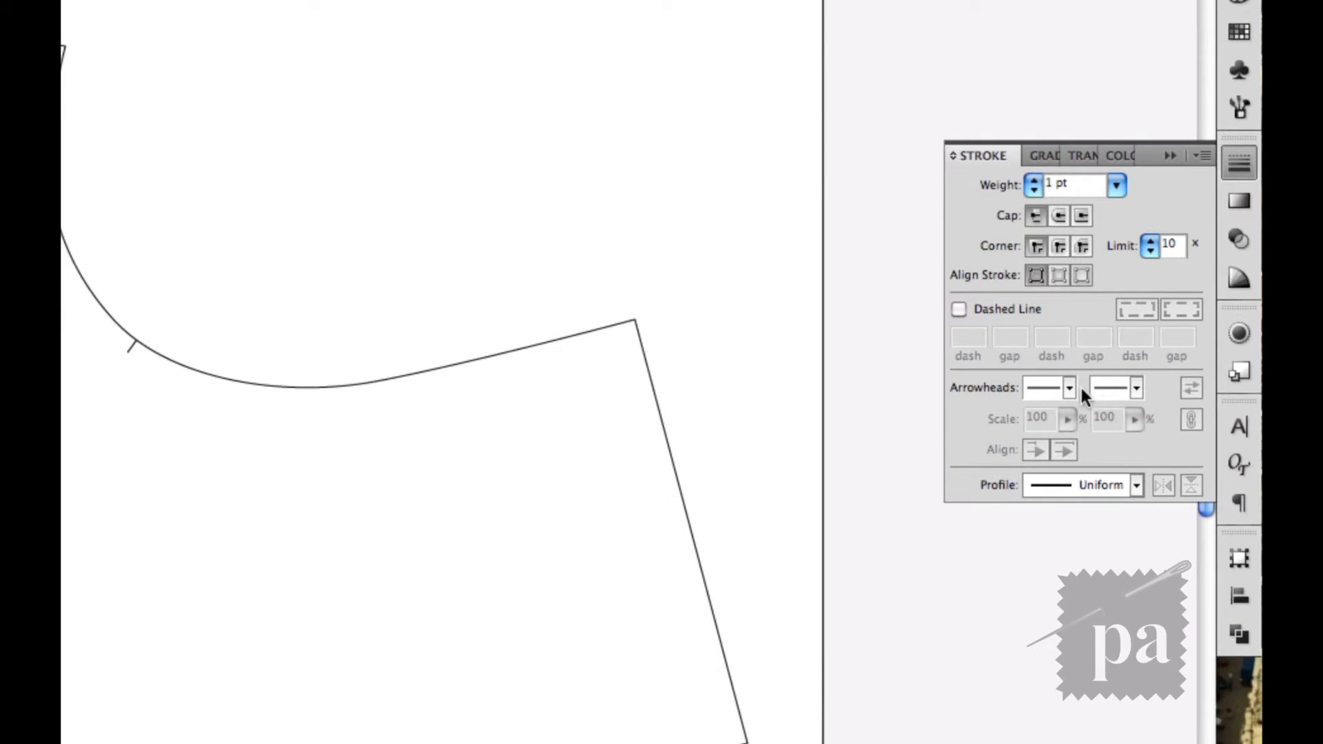
click(1069, 387)
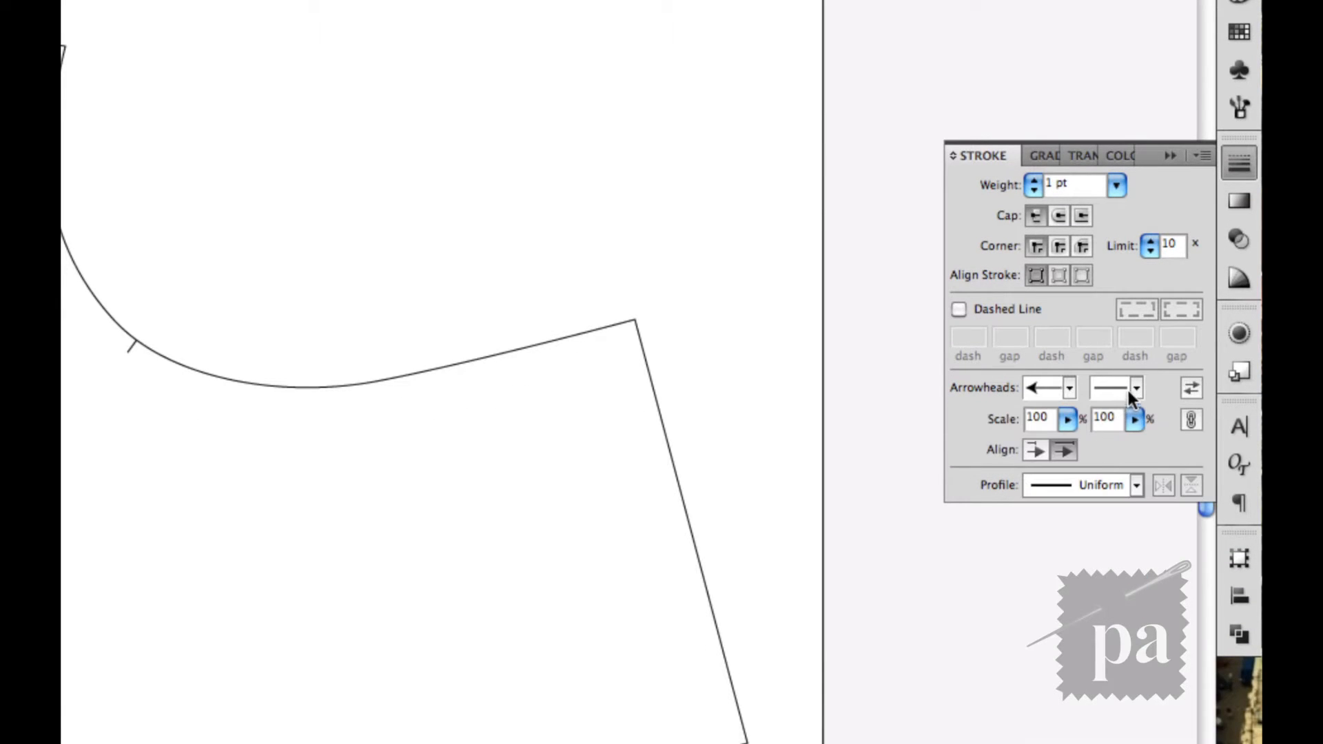
click(1109, 387)
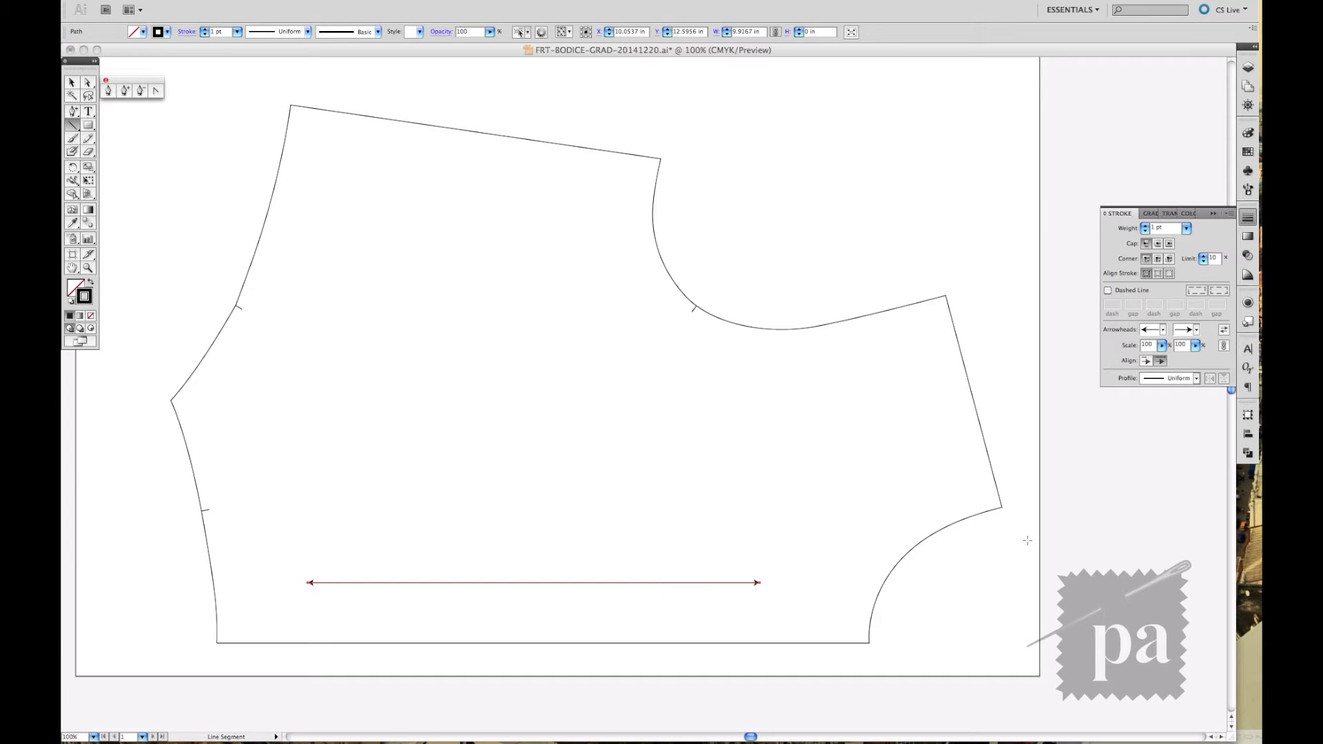
- Create a 1 in × 1 in square and place it and a copy over bodice corners
click(783, 186)
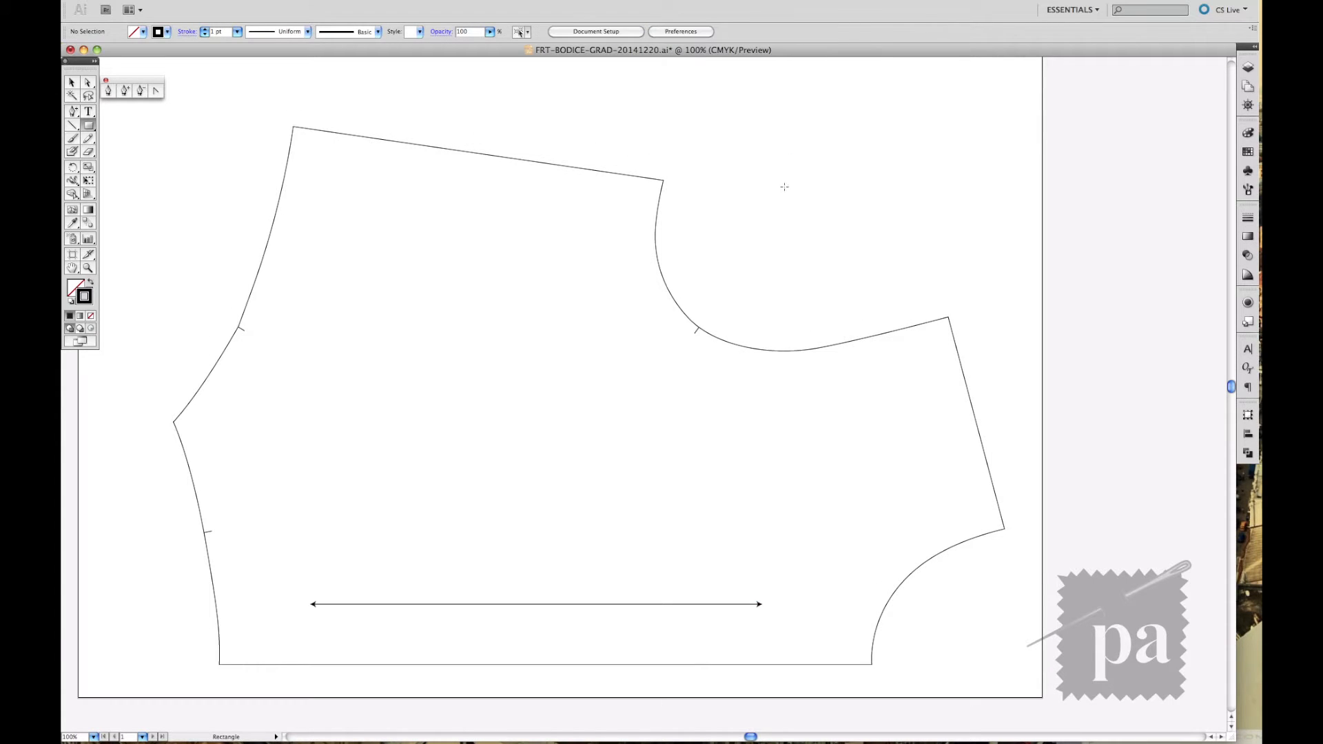
click(784, 187)
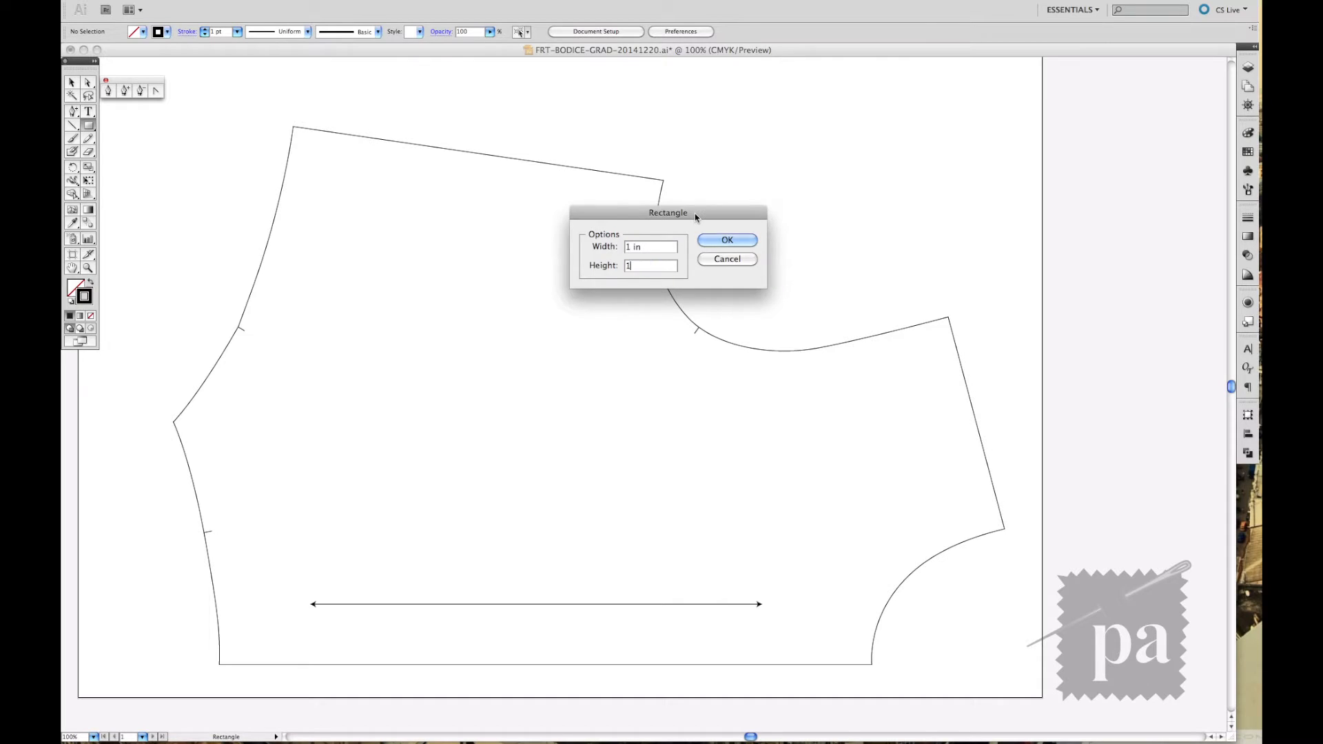
click(726, 240)
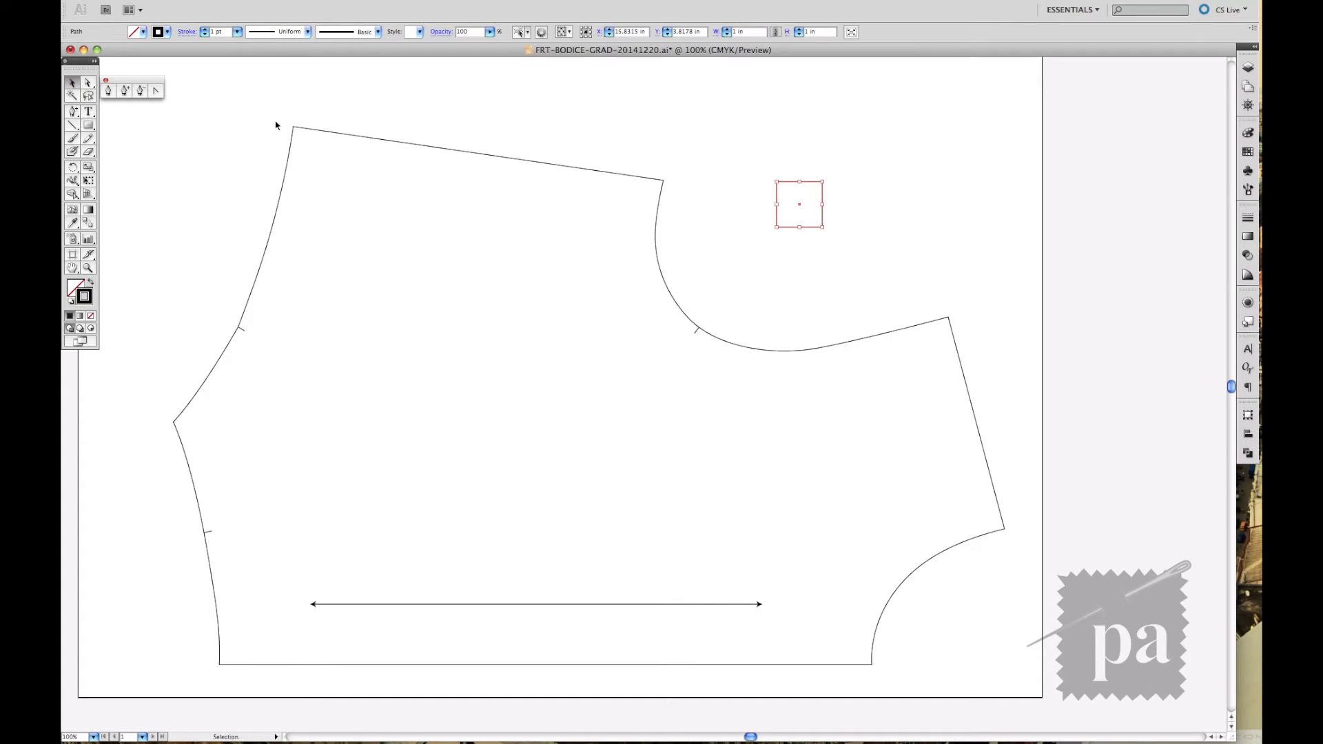
drag(800, 203, 665, 181)
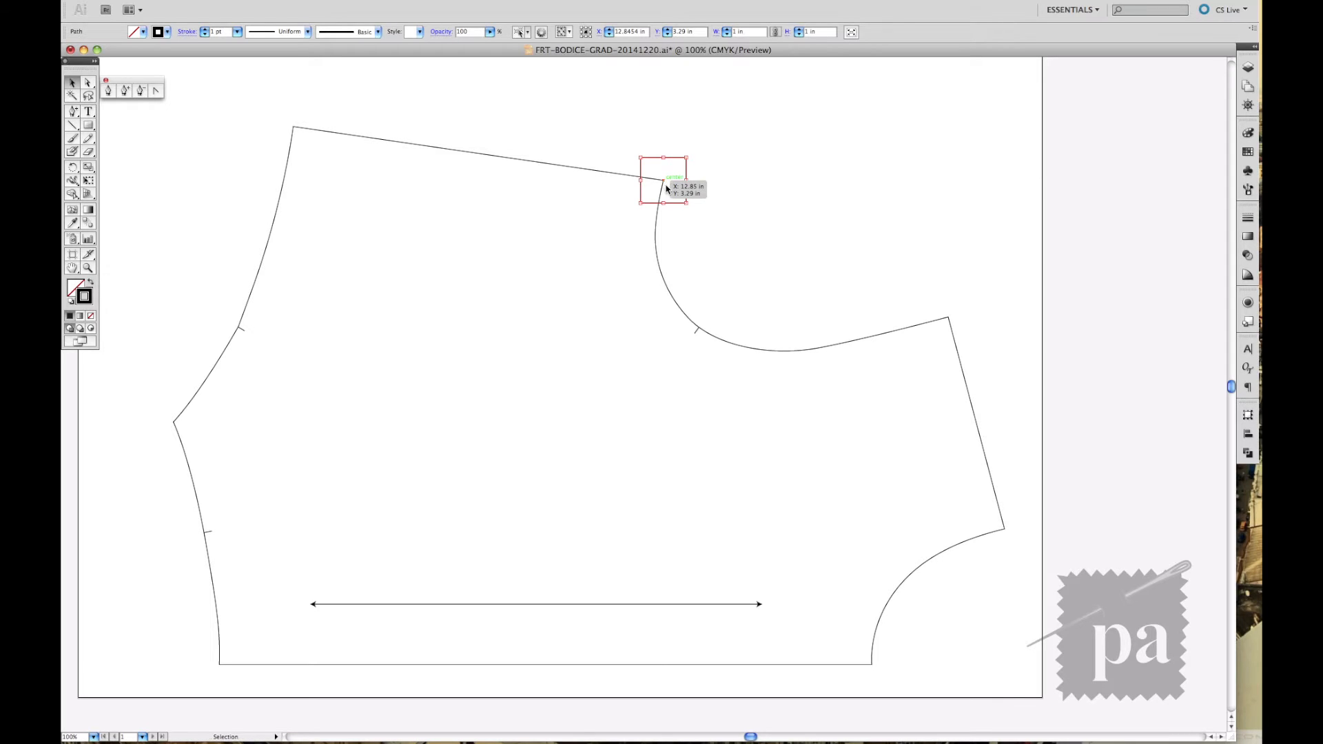
drag(662, 184, 950, 319)
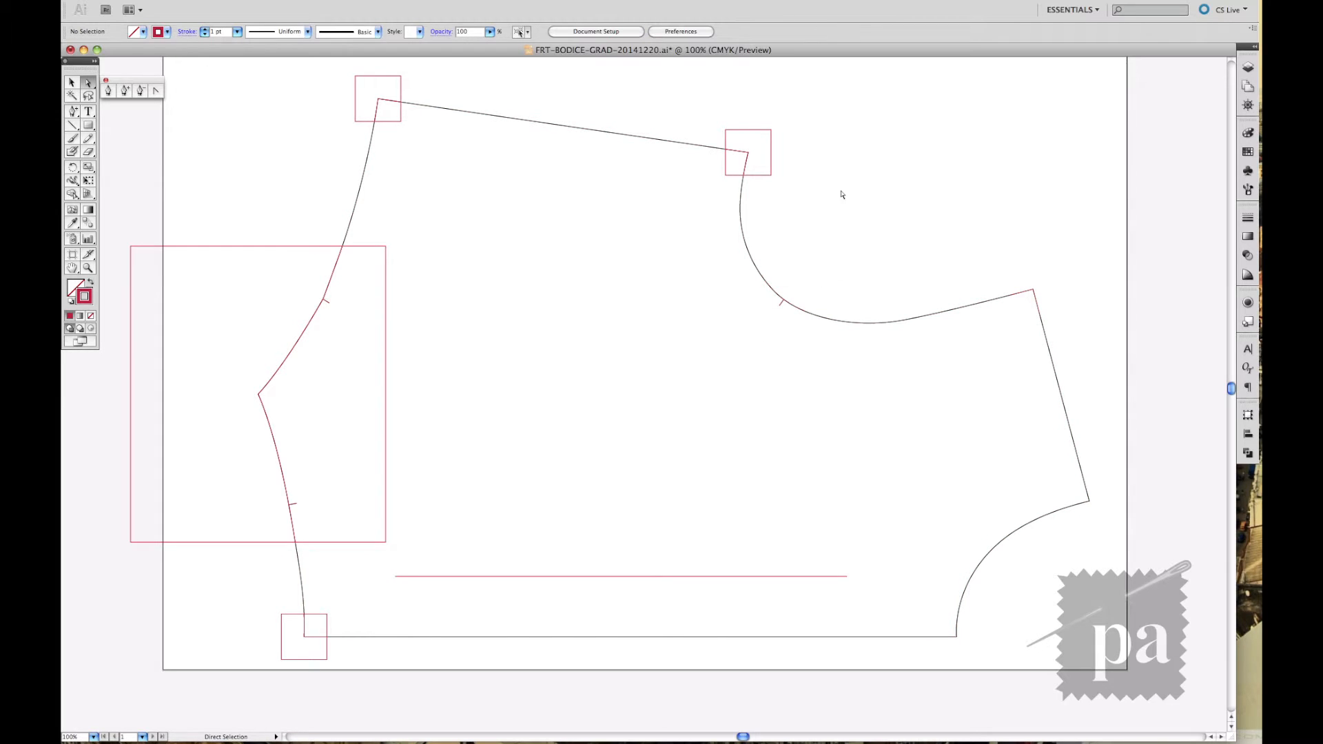
- Give the copied layer new options with a distinct marker colour
click(1166, 76)
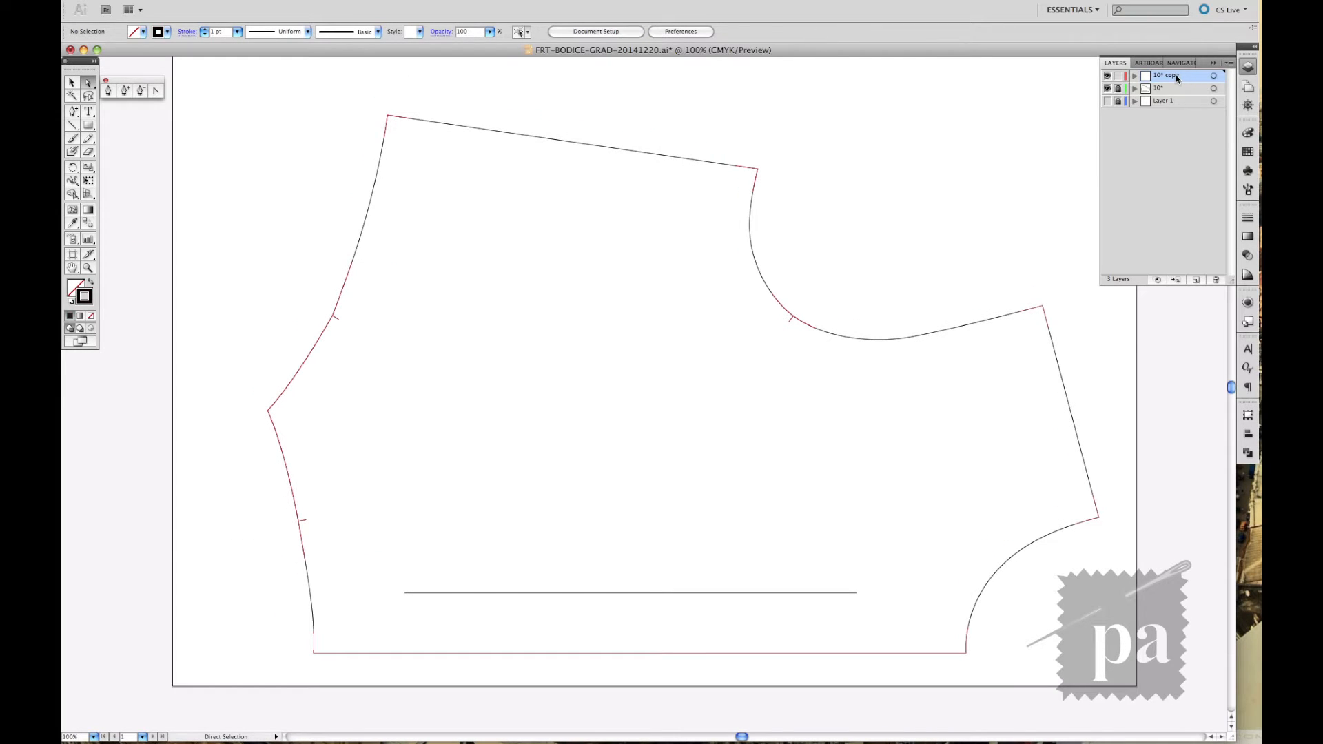
double_click(1167, 76)
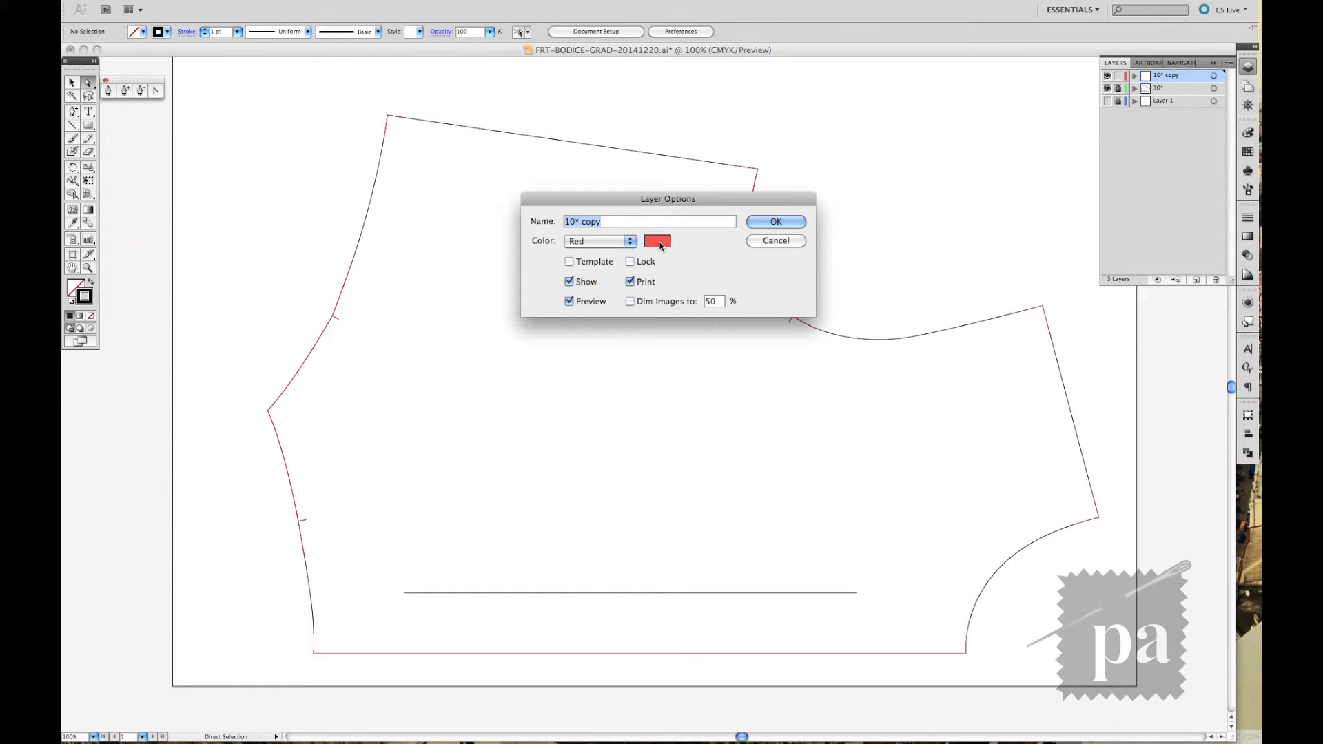
click(629, 241)
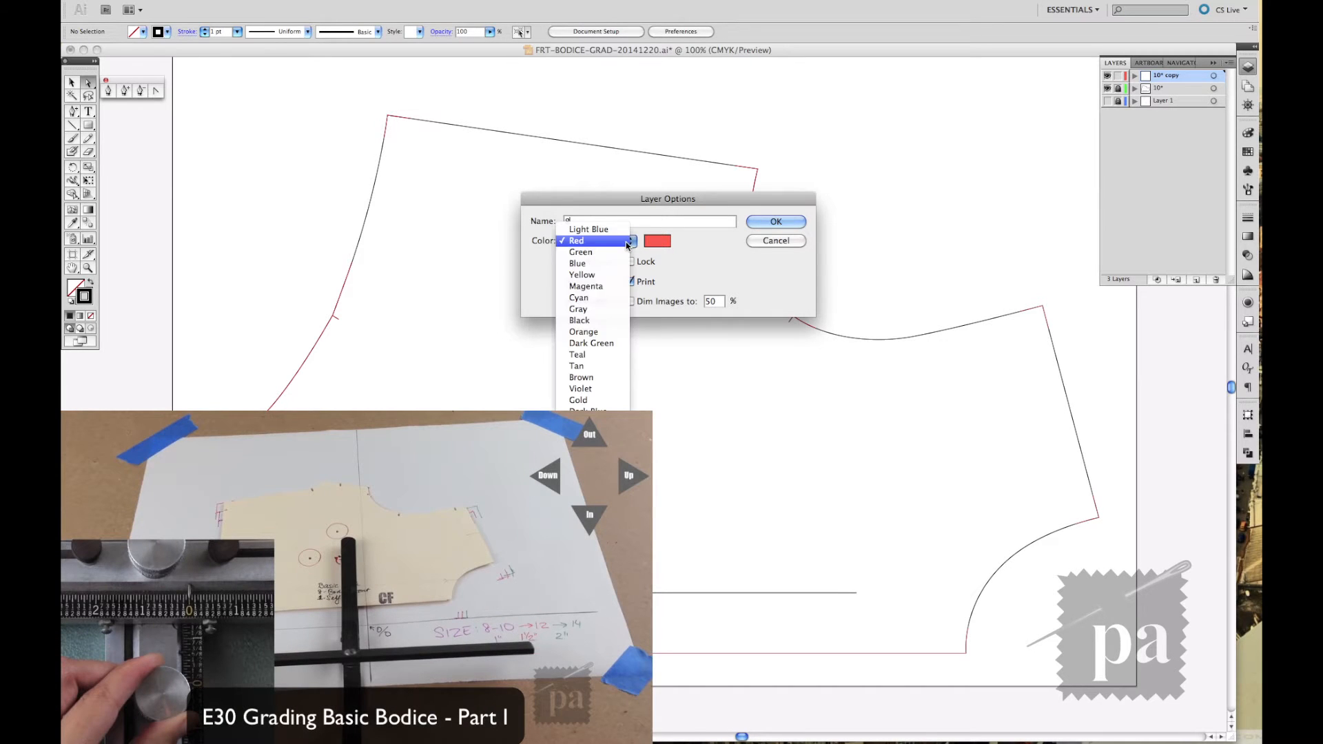
click(774, 222)
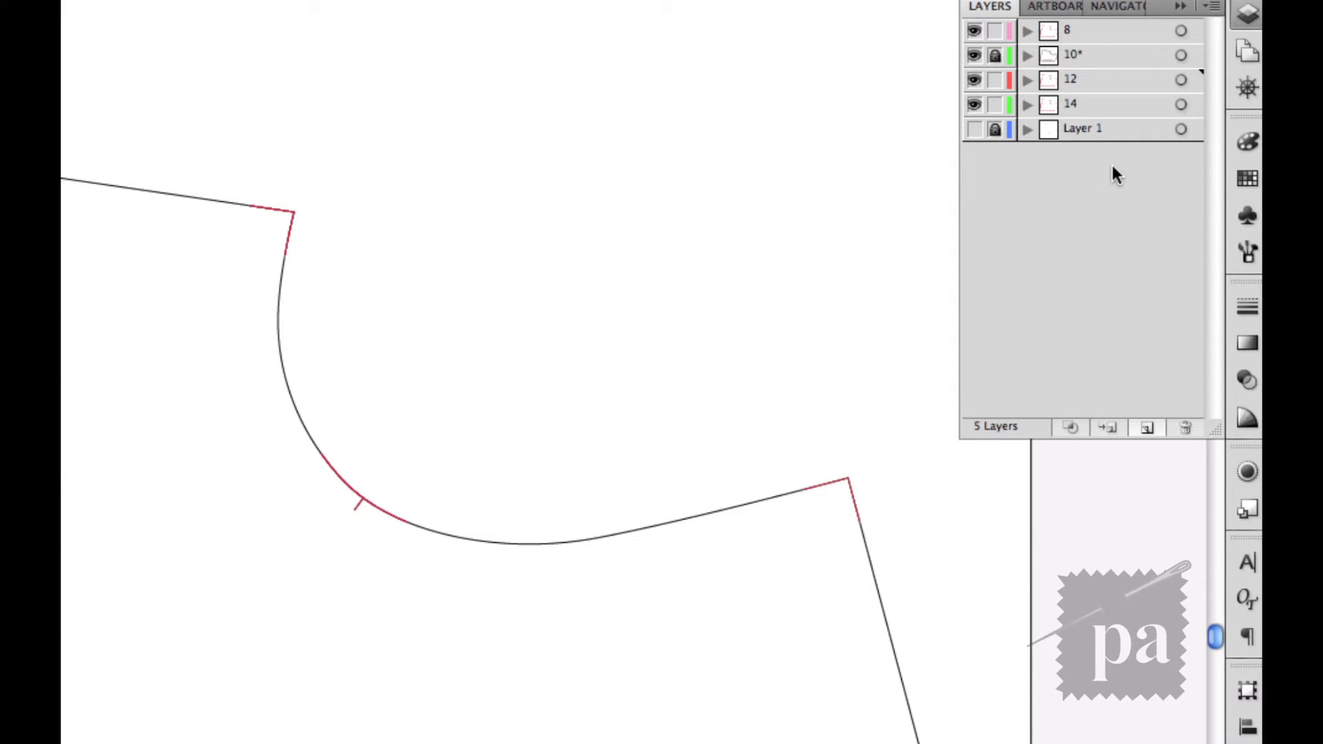
mouse_move(1087, 55)
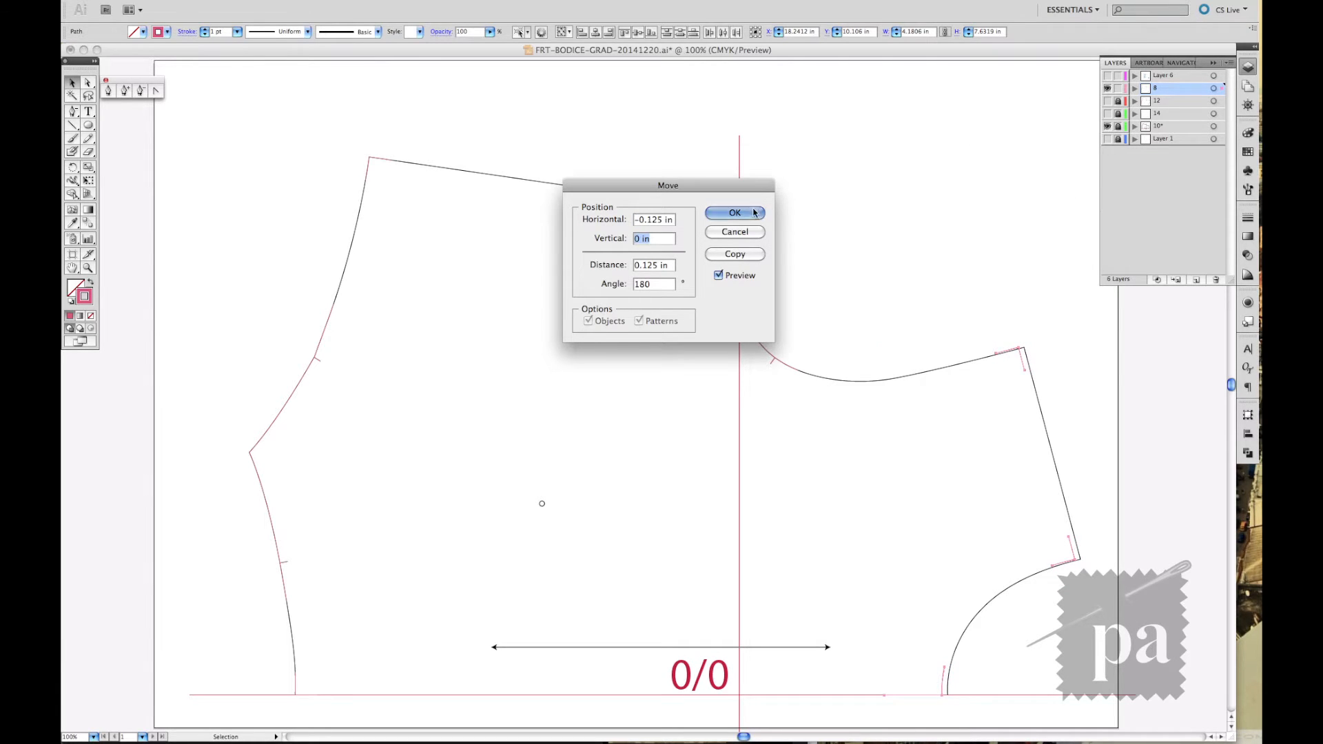
- Move size 8 marks by -0.125, -0.0625 and -0.06 in grade offsets, including shoulder and hem
click(733, 213)
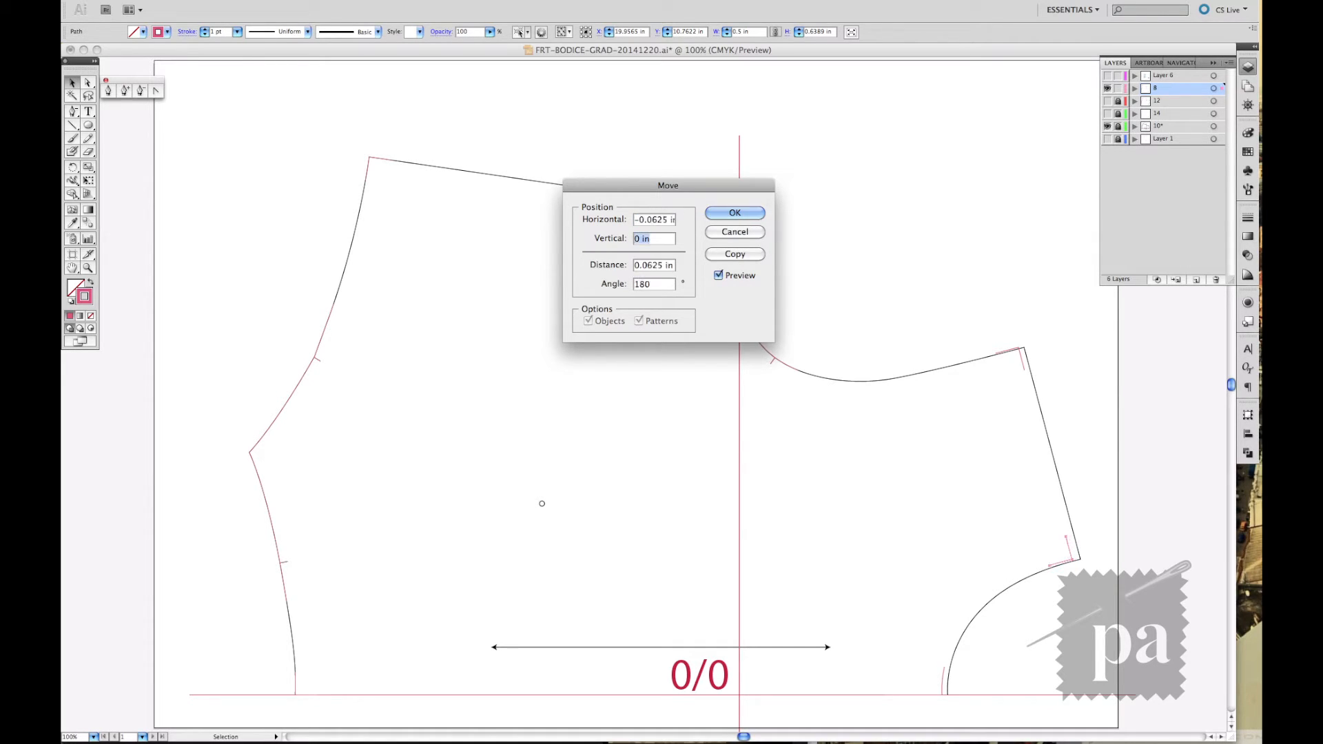
click(733, 213)
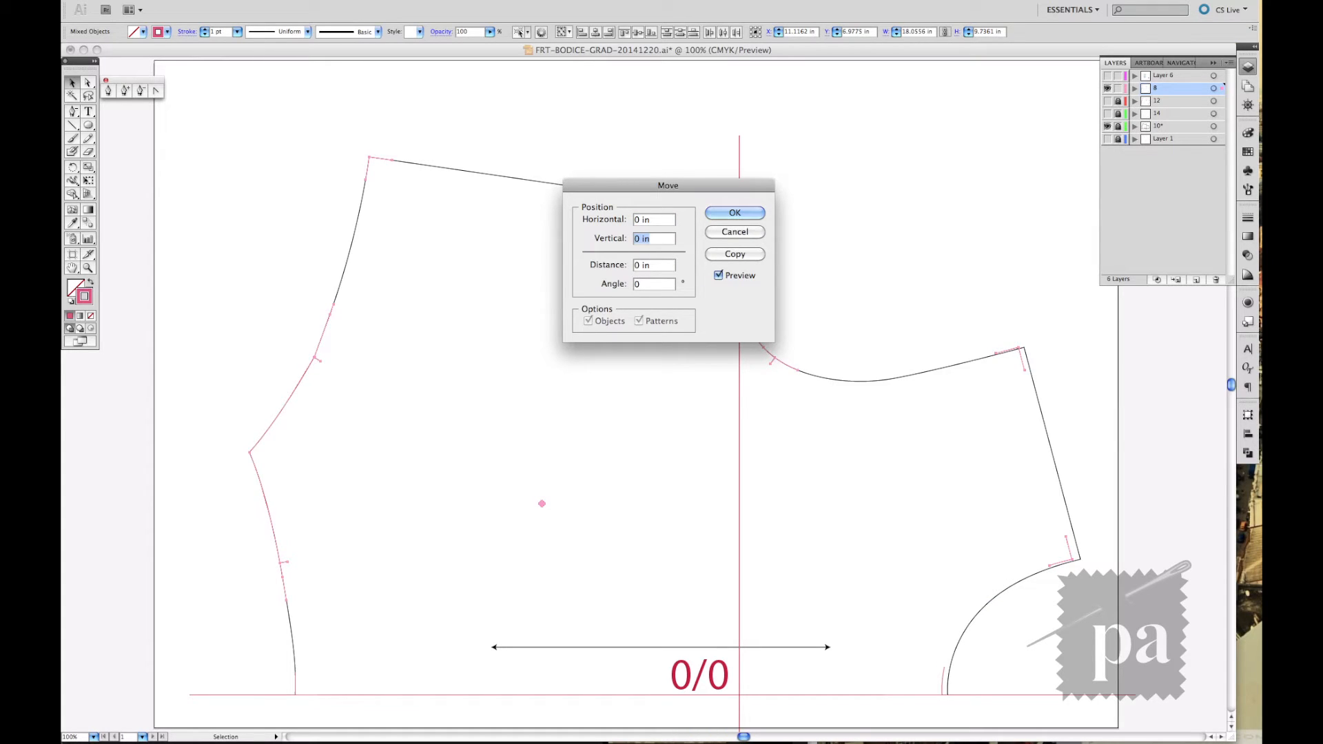
text(-.06)
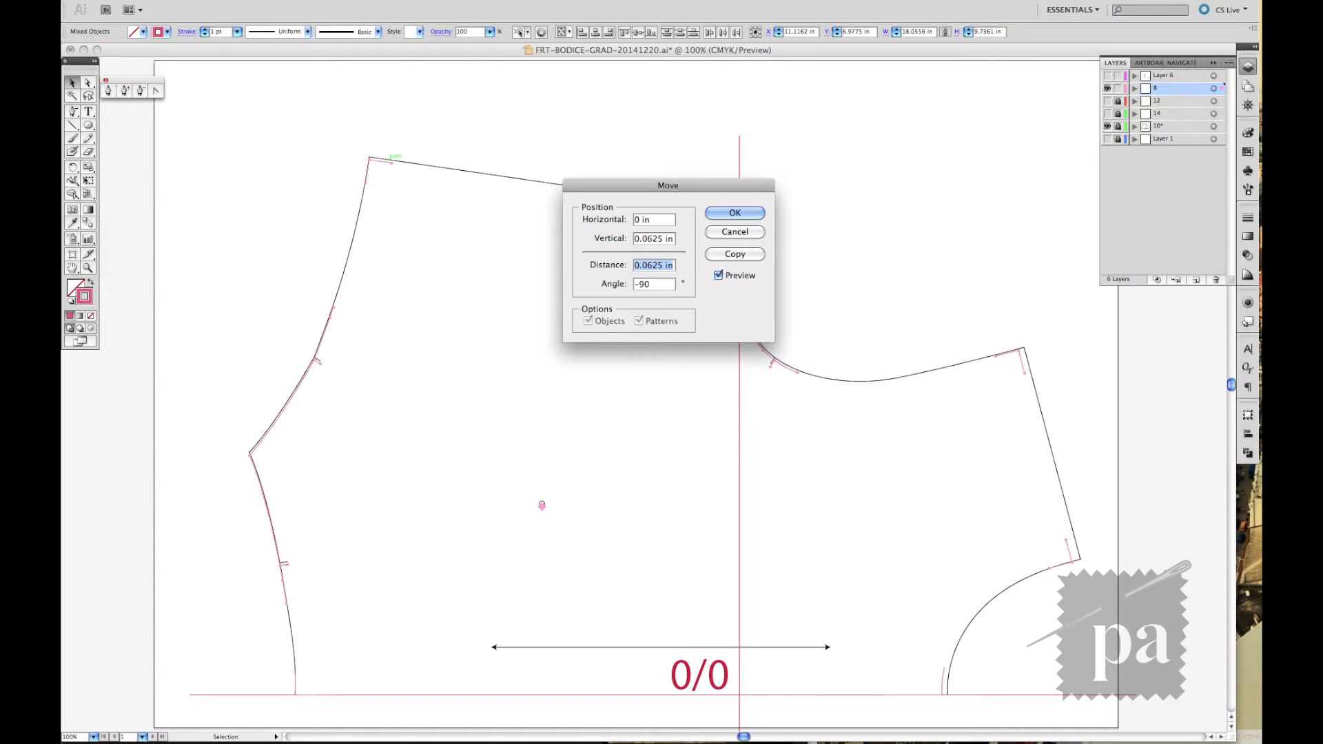
click(733, 212)
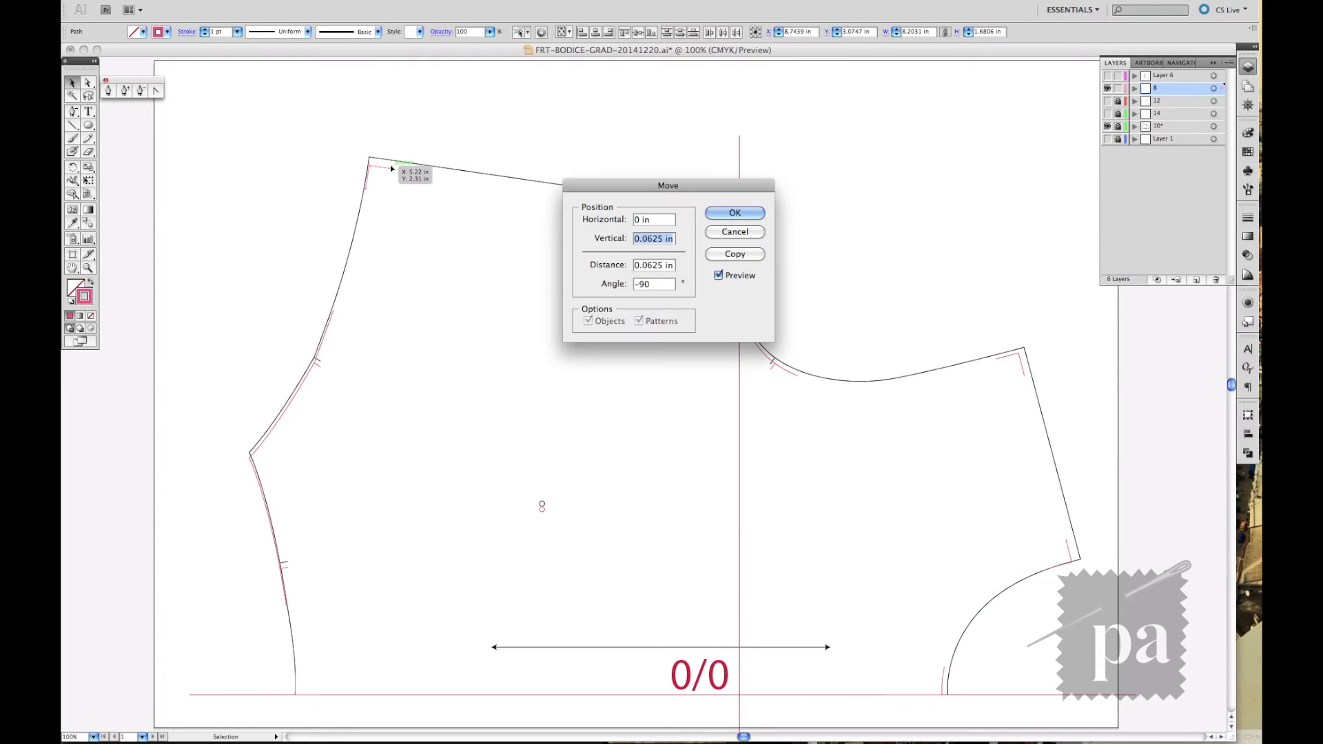
click(733, 212)
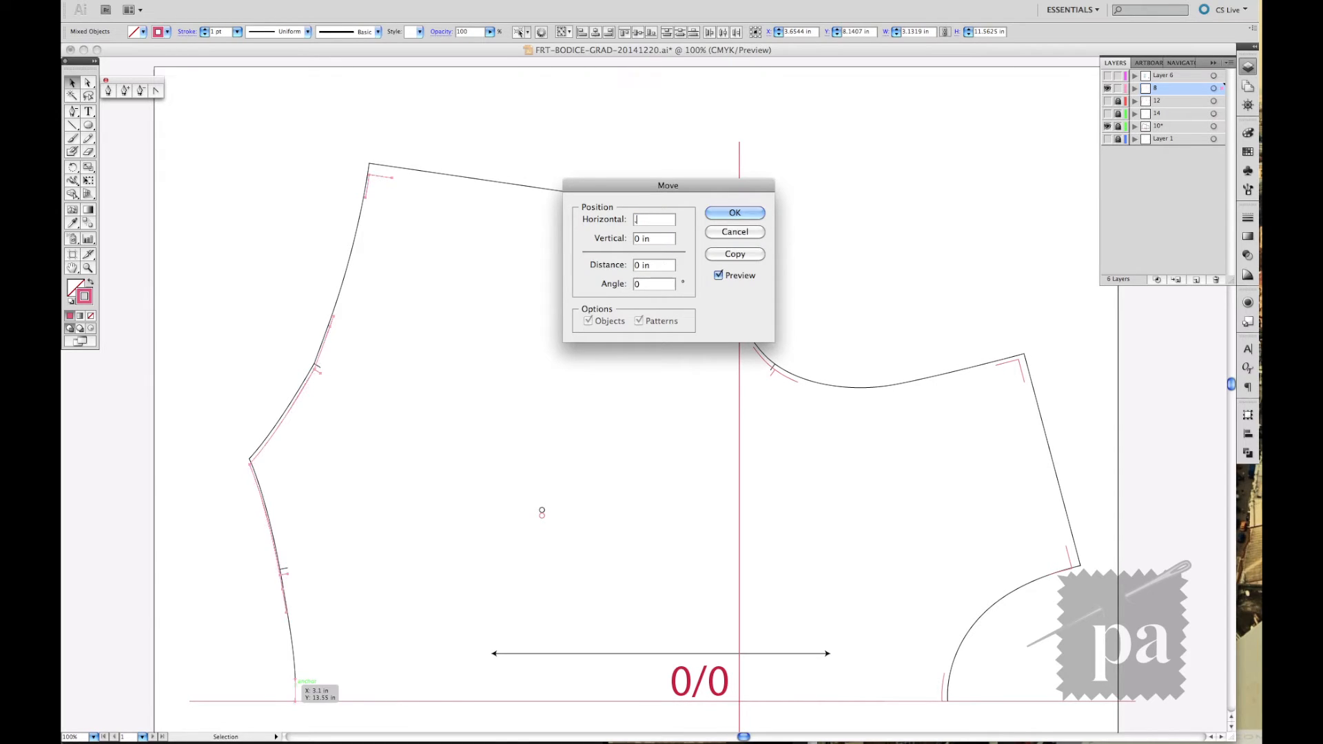
click(733, 212)
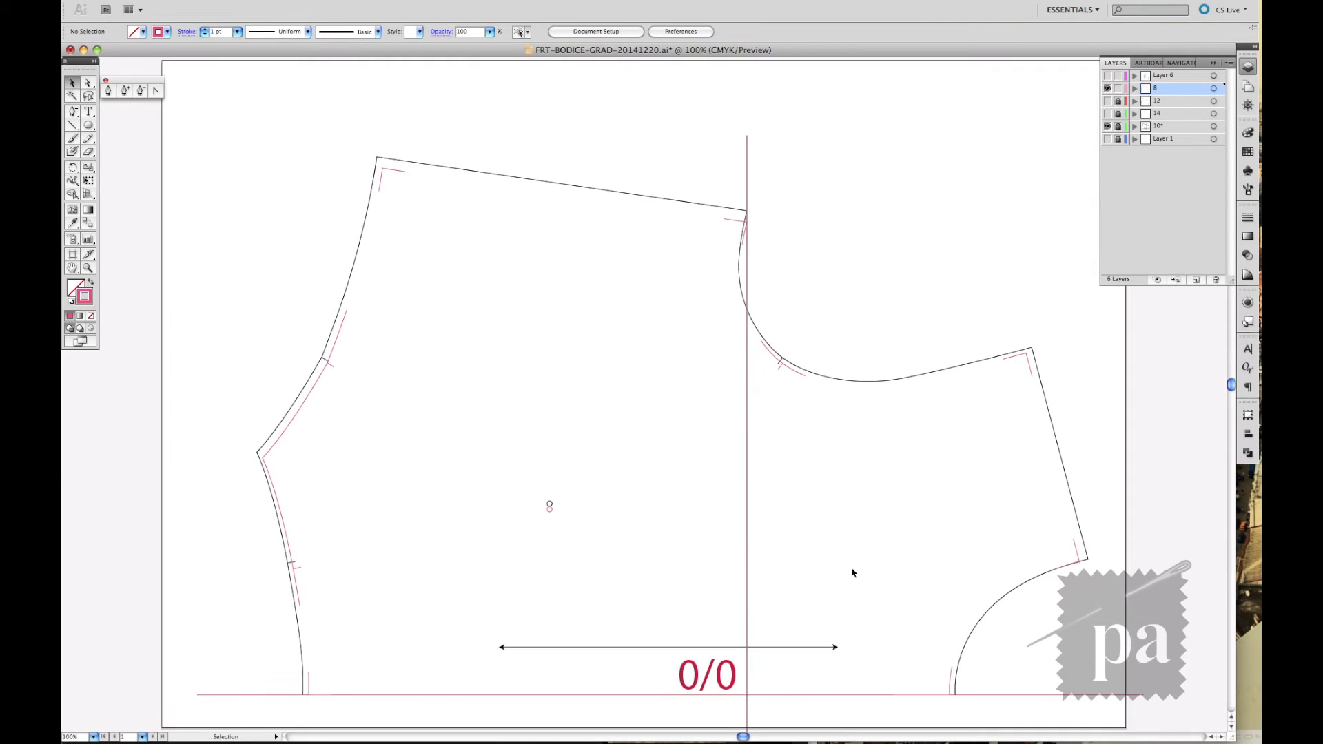
- Shift the size 12 marks sideways by 0.06 in and up at shoulder, armhole and hem
click(928, 679)
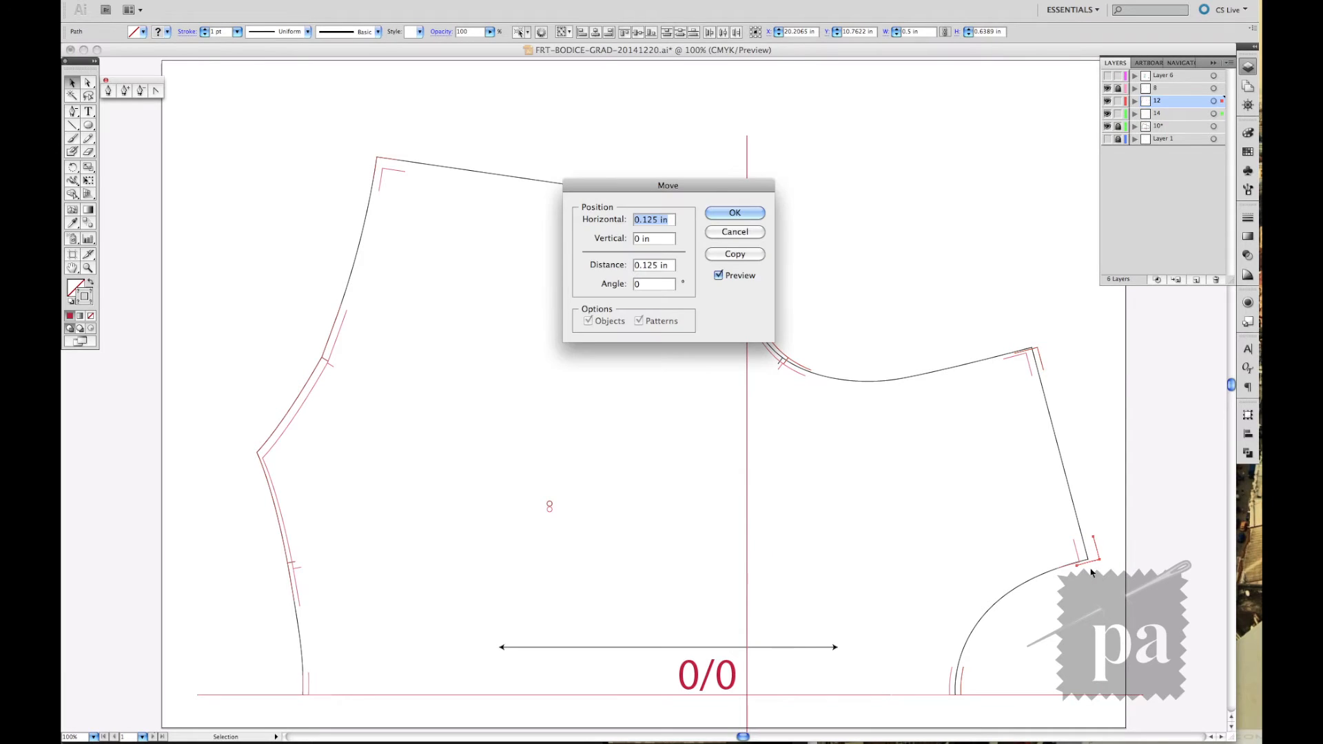
text(.06)
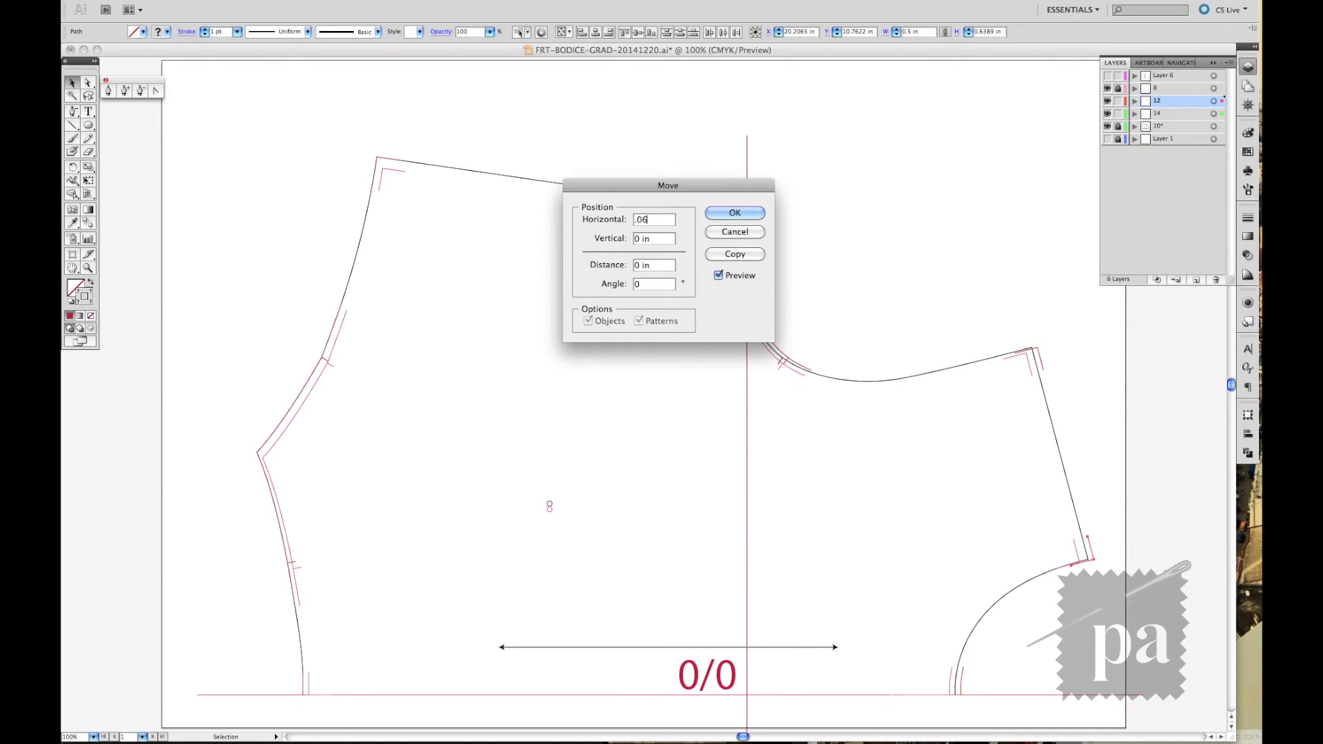
click(733, 213)
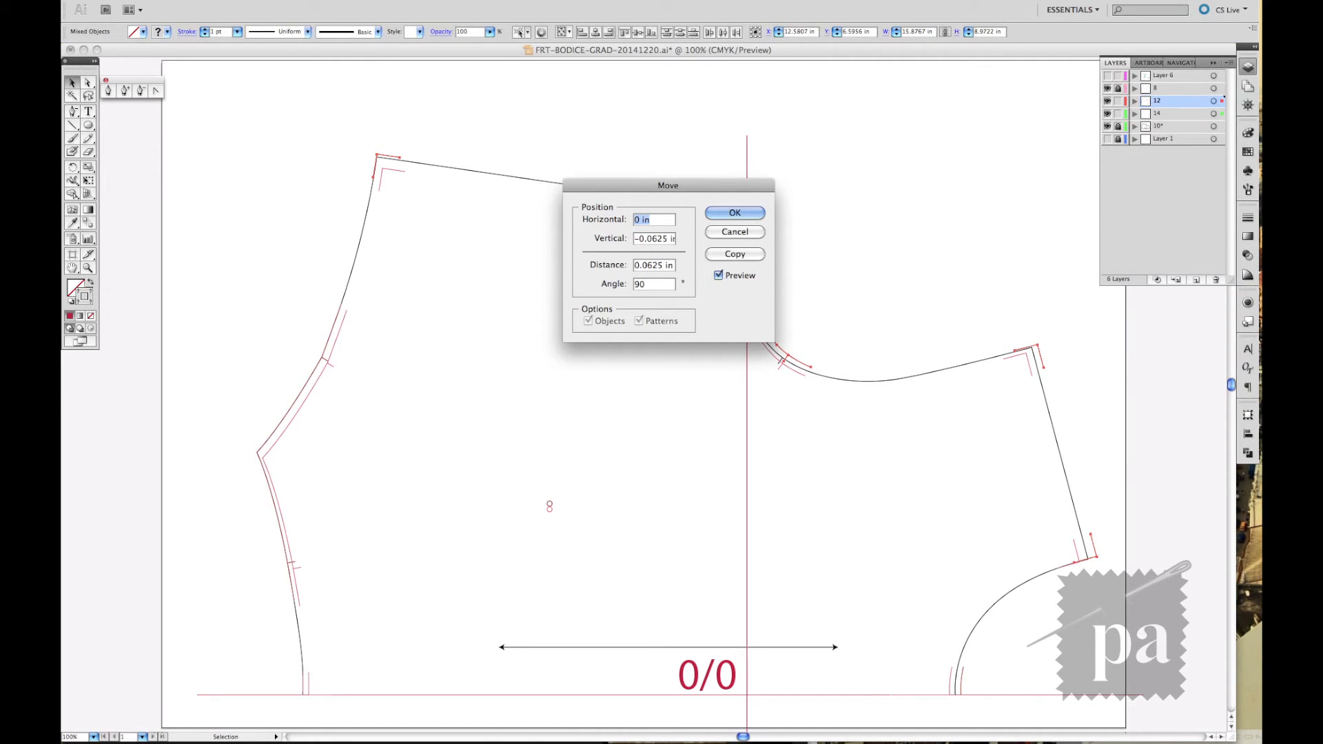
click(733, 212)
text(-.)
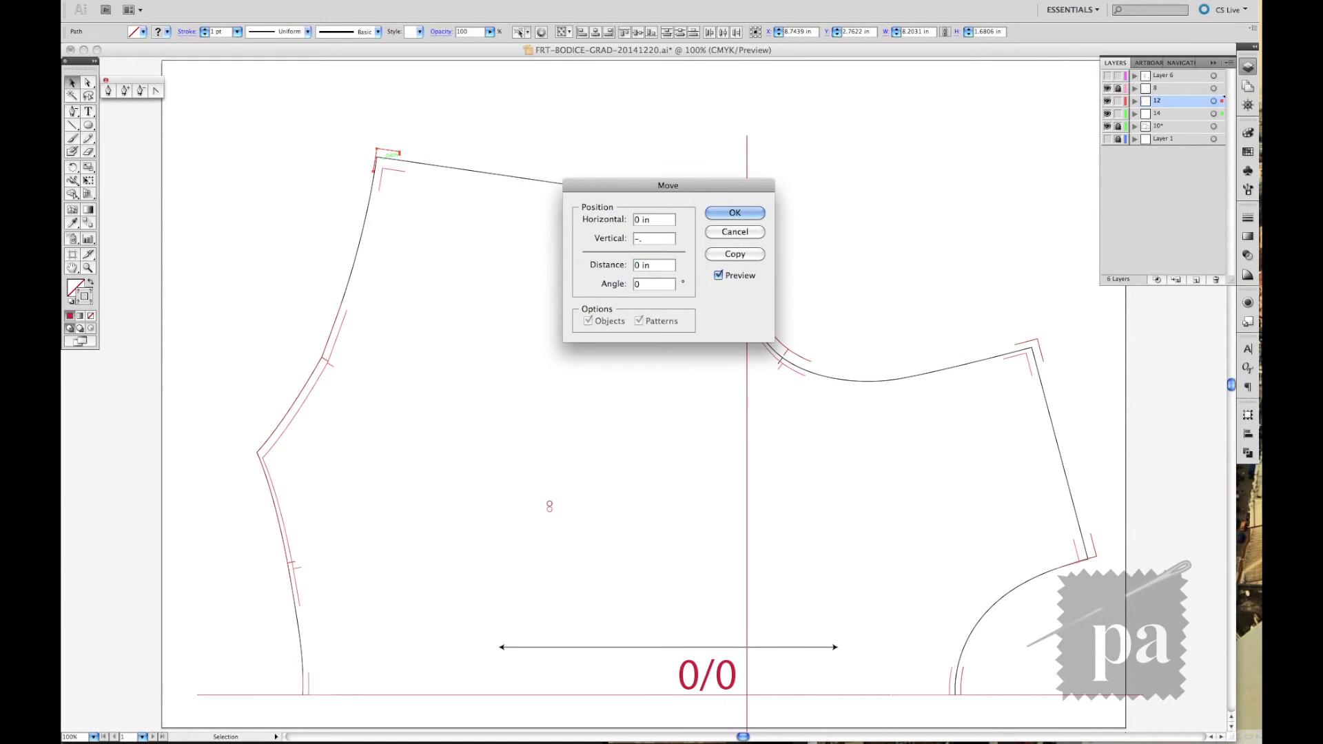
click(734, 212)
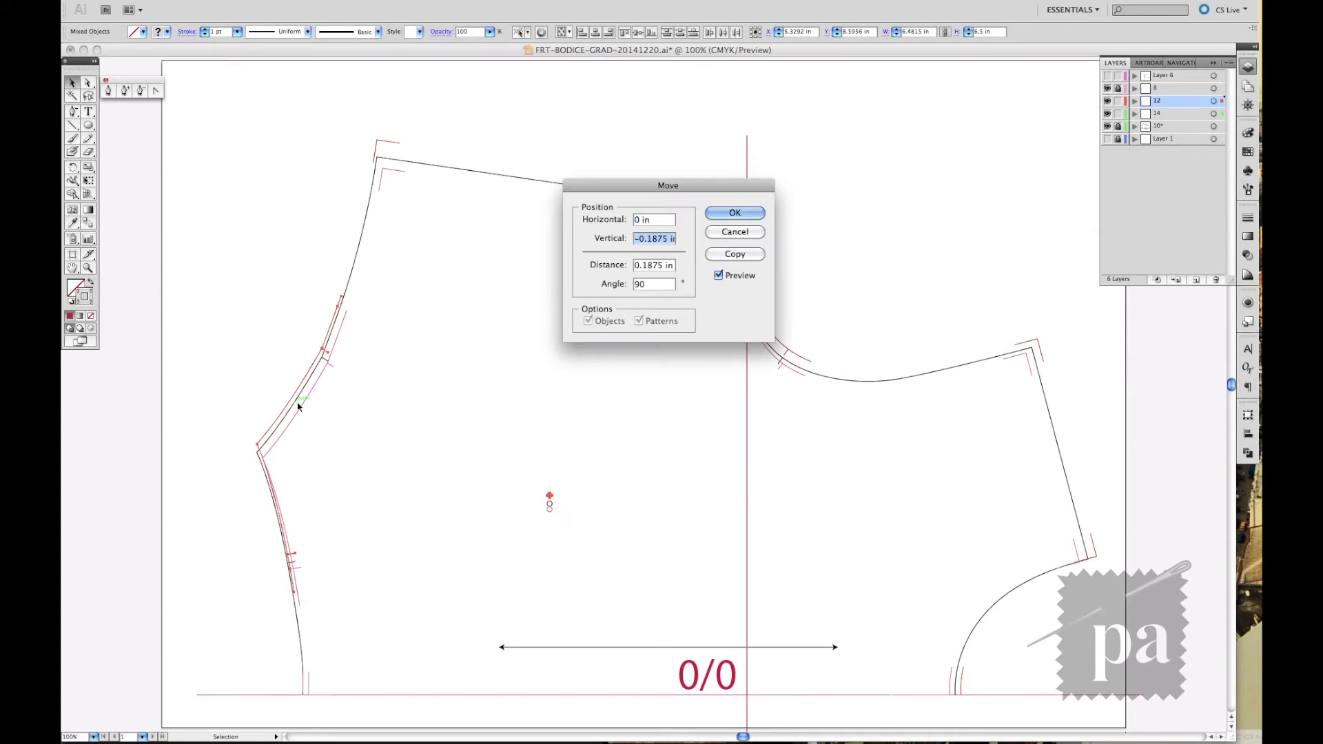
click(733, 213)
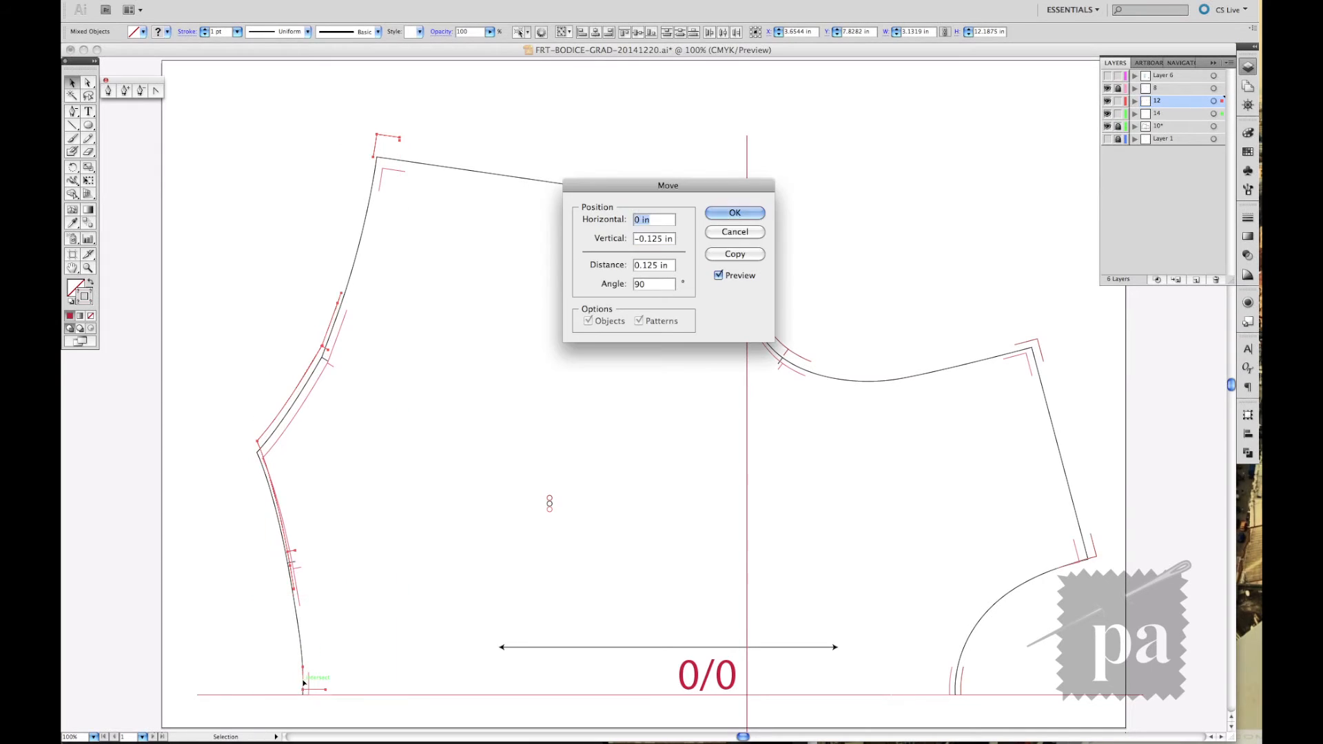
click(733, 213)
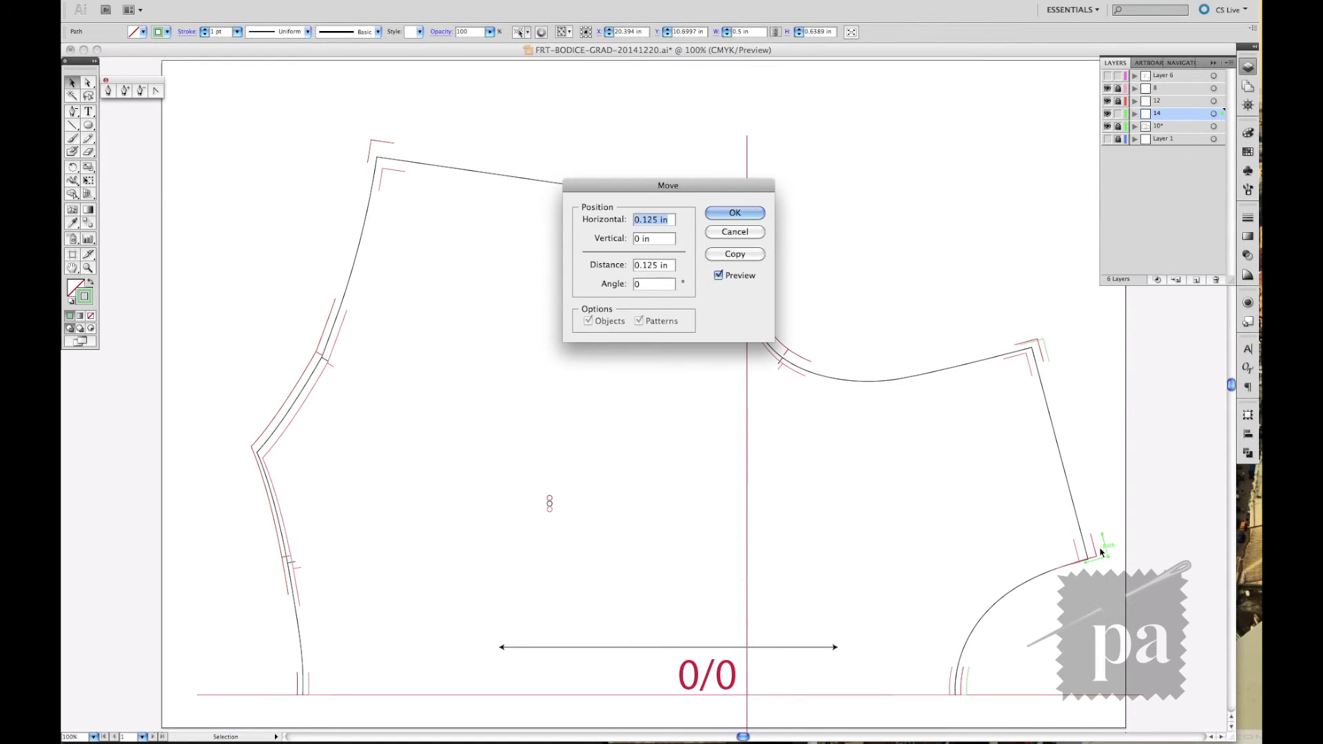
- Move the size 14 side, shoulder, armhole and hem marks outward and upward by grade values
click(733, 212)
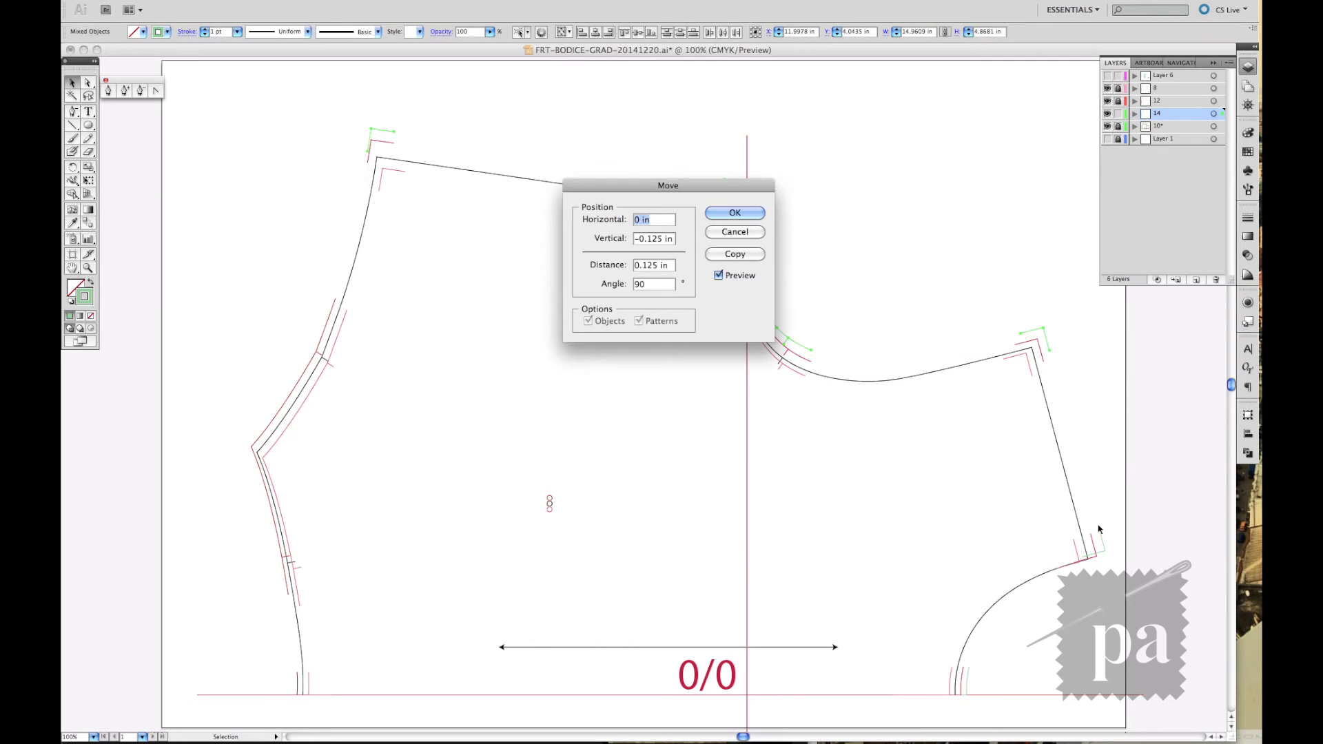
click(733, 213)
text(-)
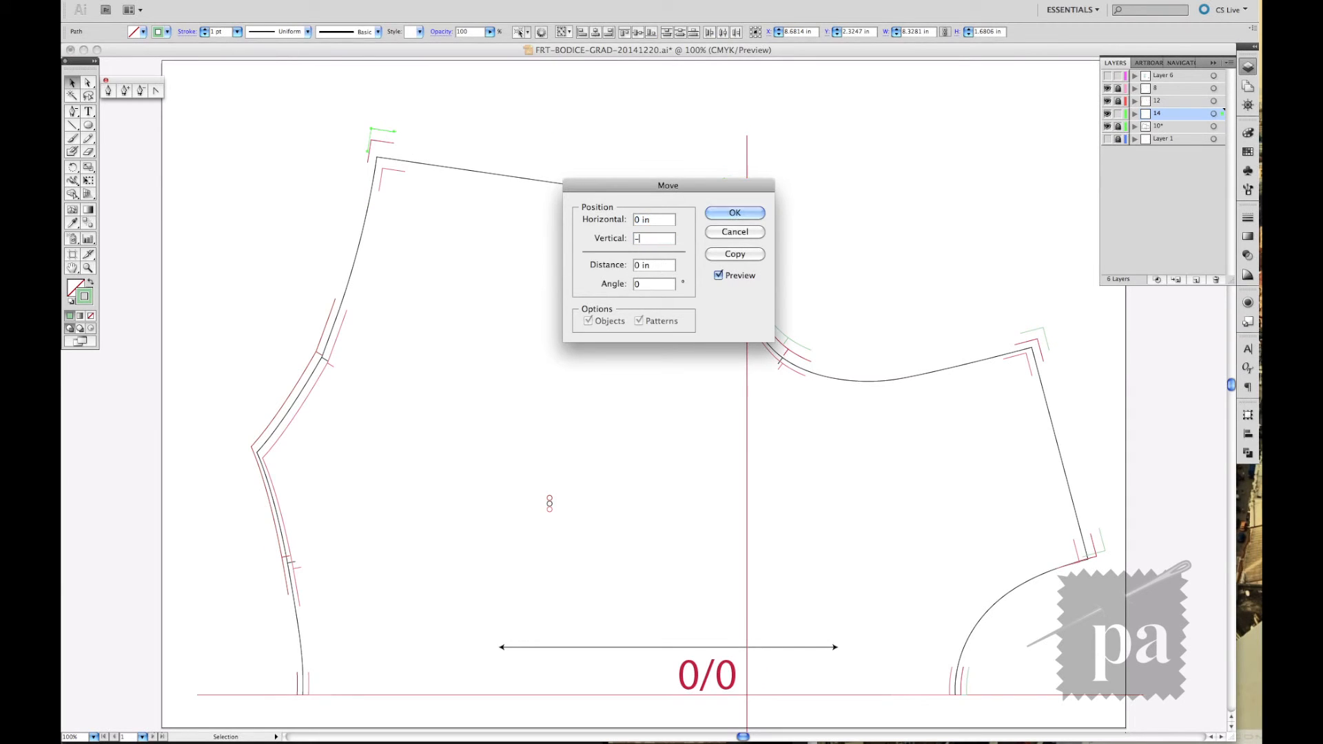
click(733, 212)
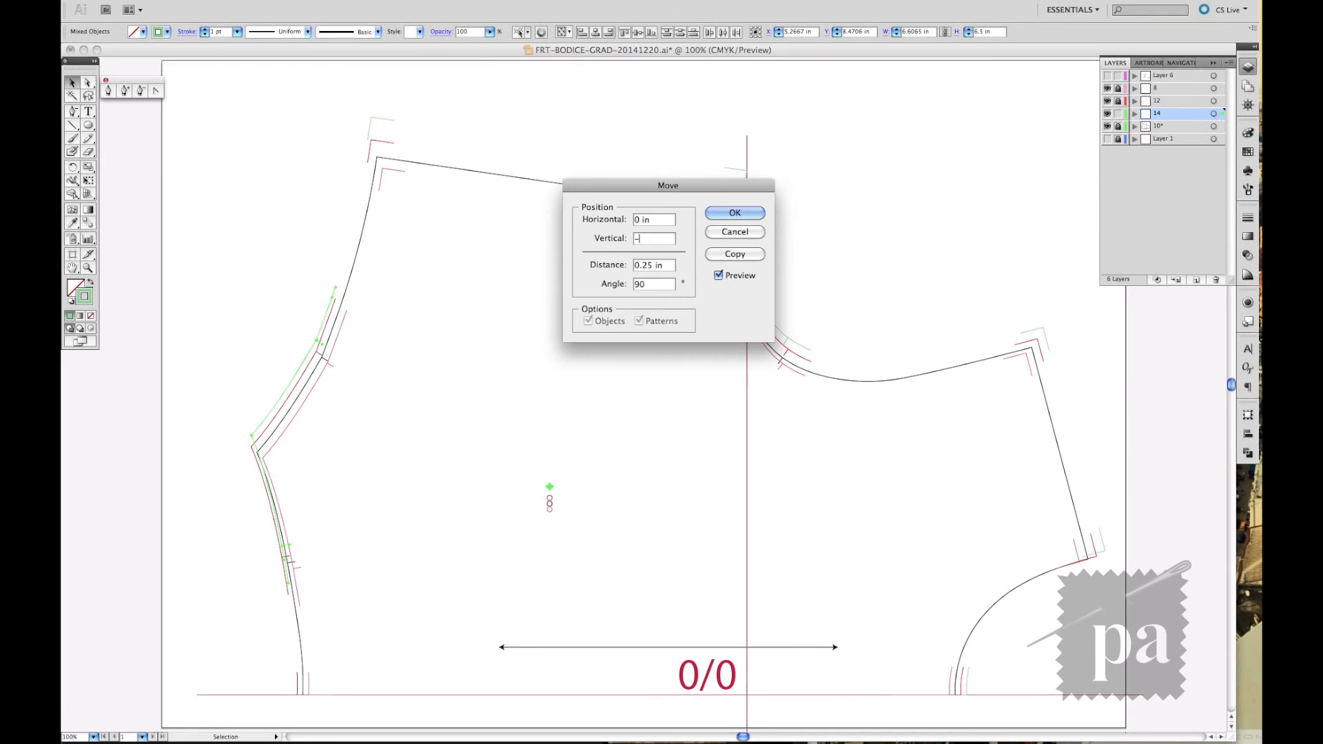
click(733, 213)
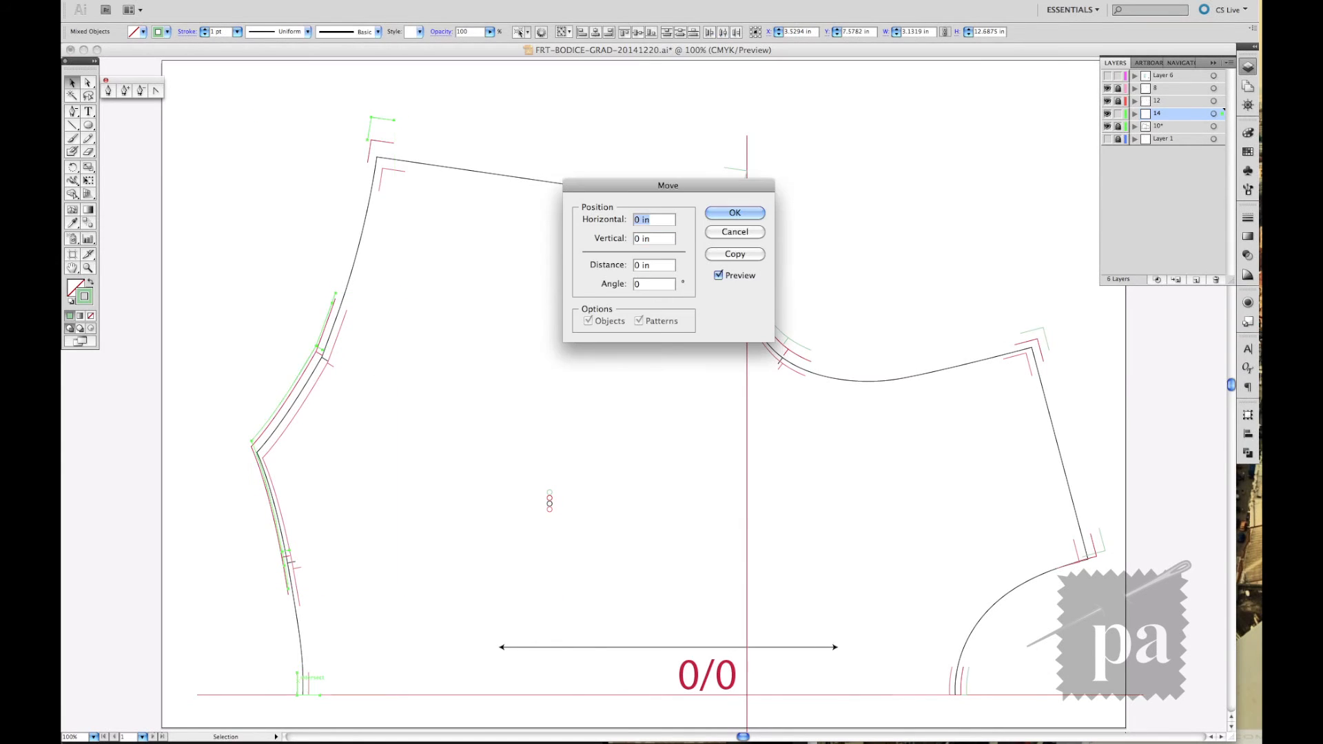
click(733, 213)
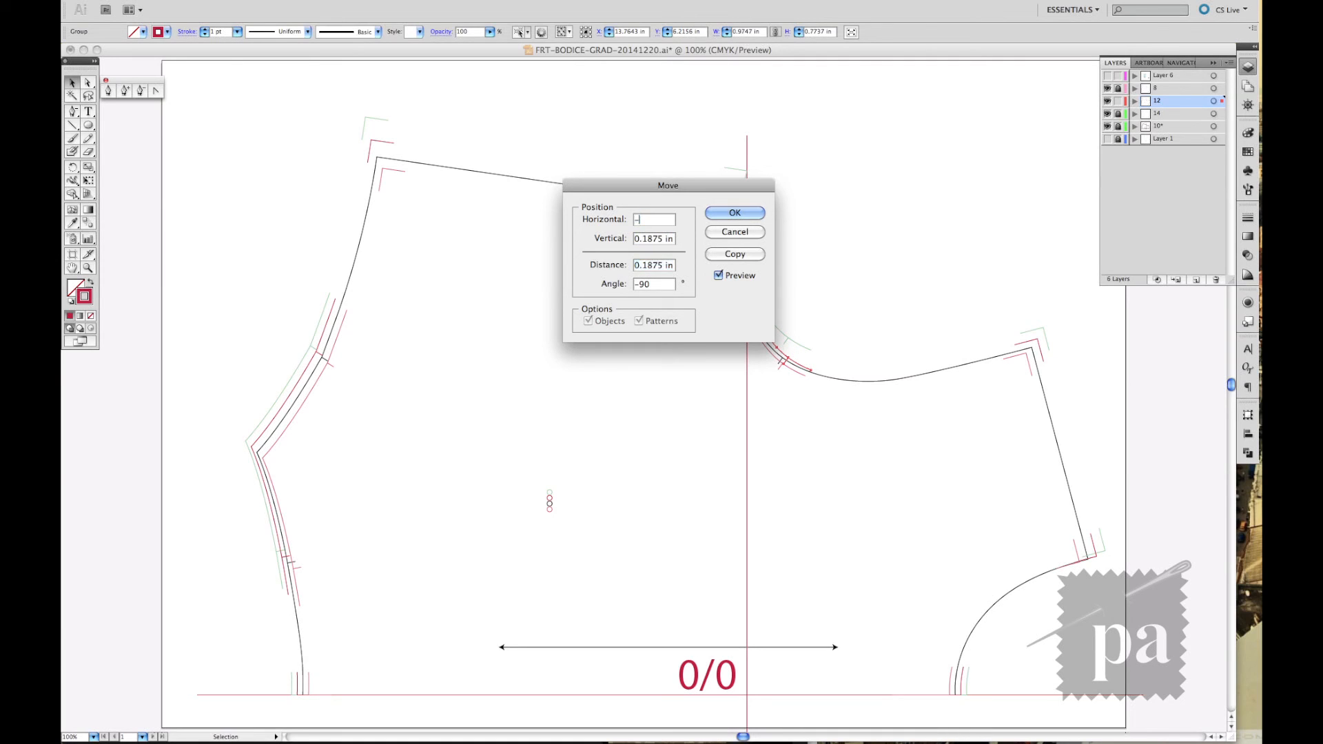
- Nudge the shoulder-area marks: size 12 by -0.125 in, size 14 by 0.5 in, size 8 by -0.25 in
text(-0.125 in)
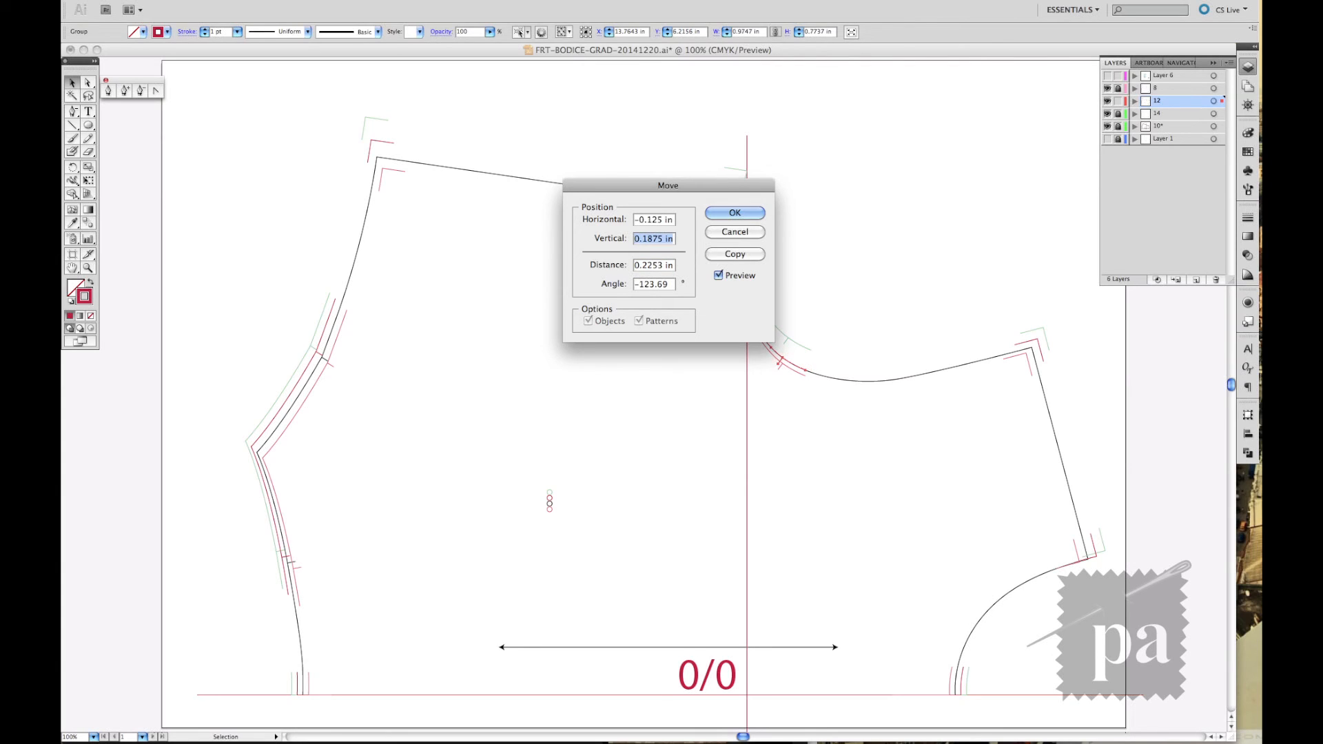
click(733, 212)
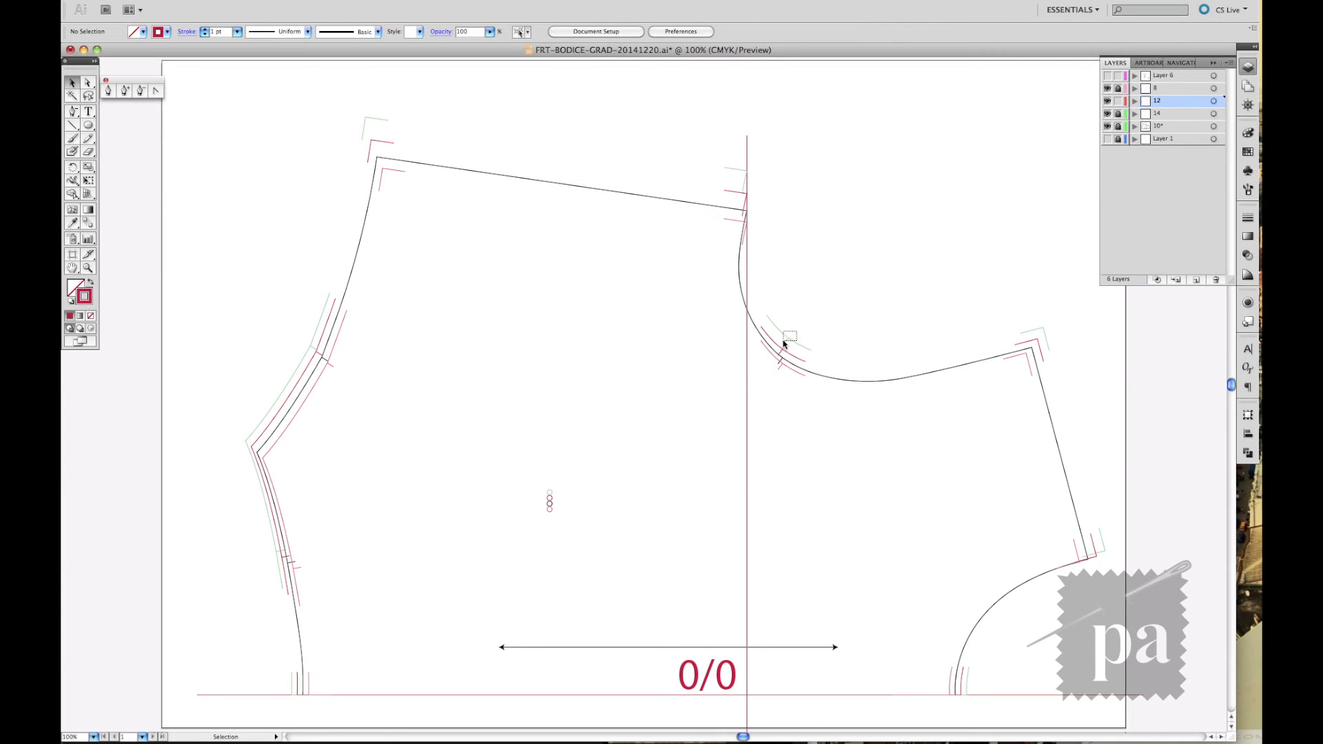
click(789, 333)
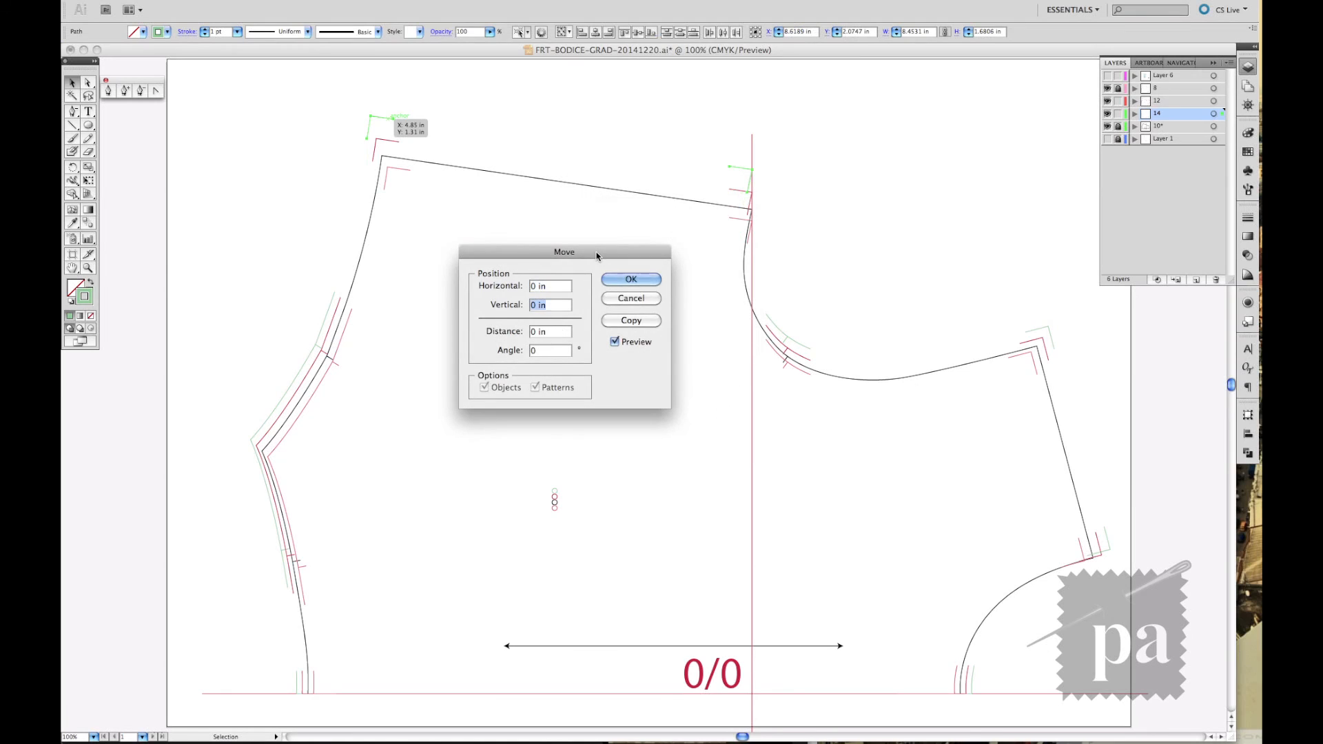
text(.5)
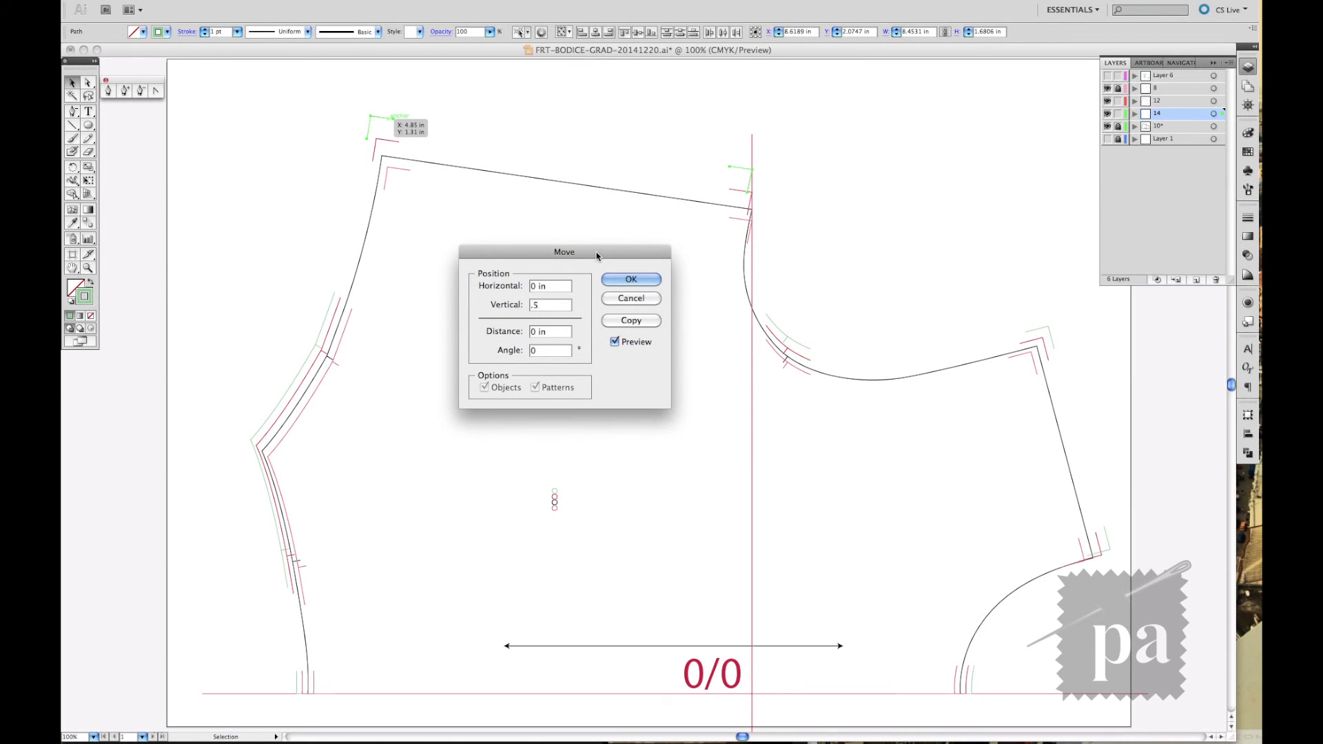
click(630, 279)
text(.375)
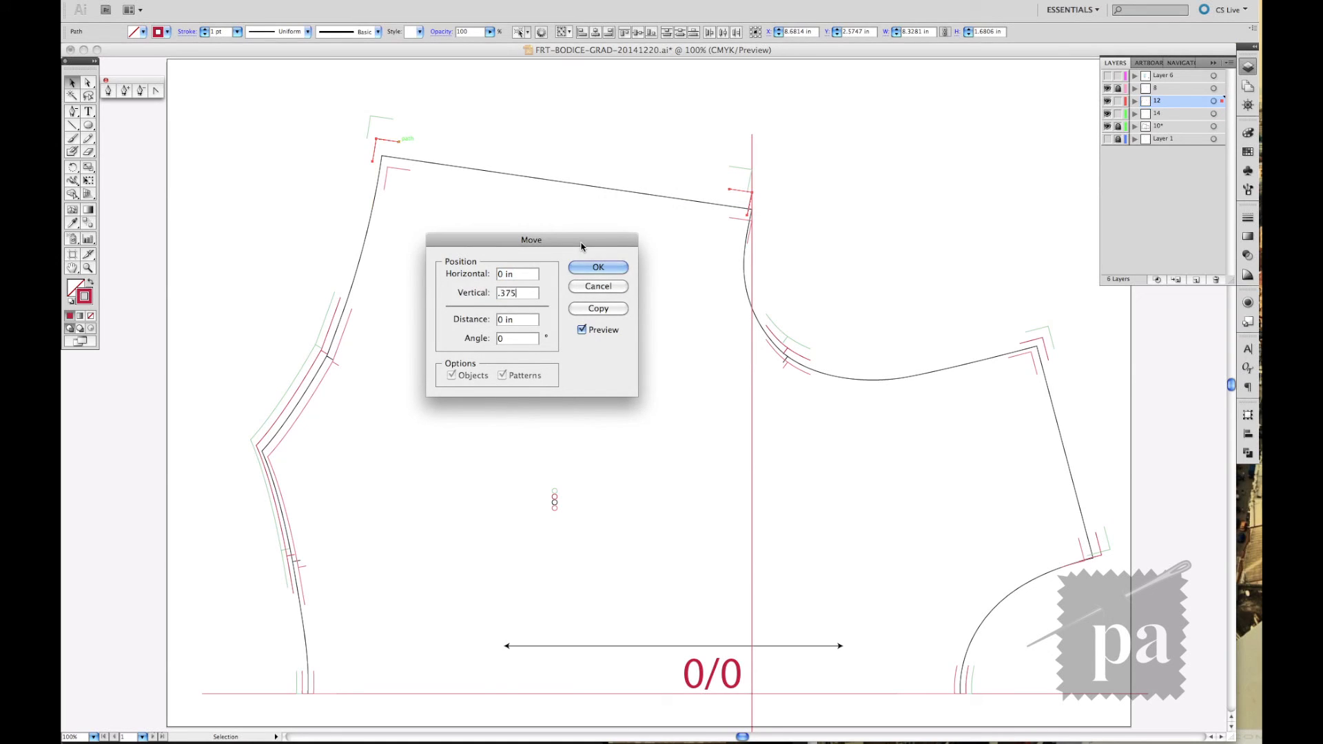
click(597, 266)
text(-)
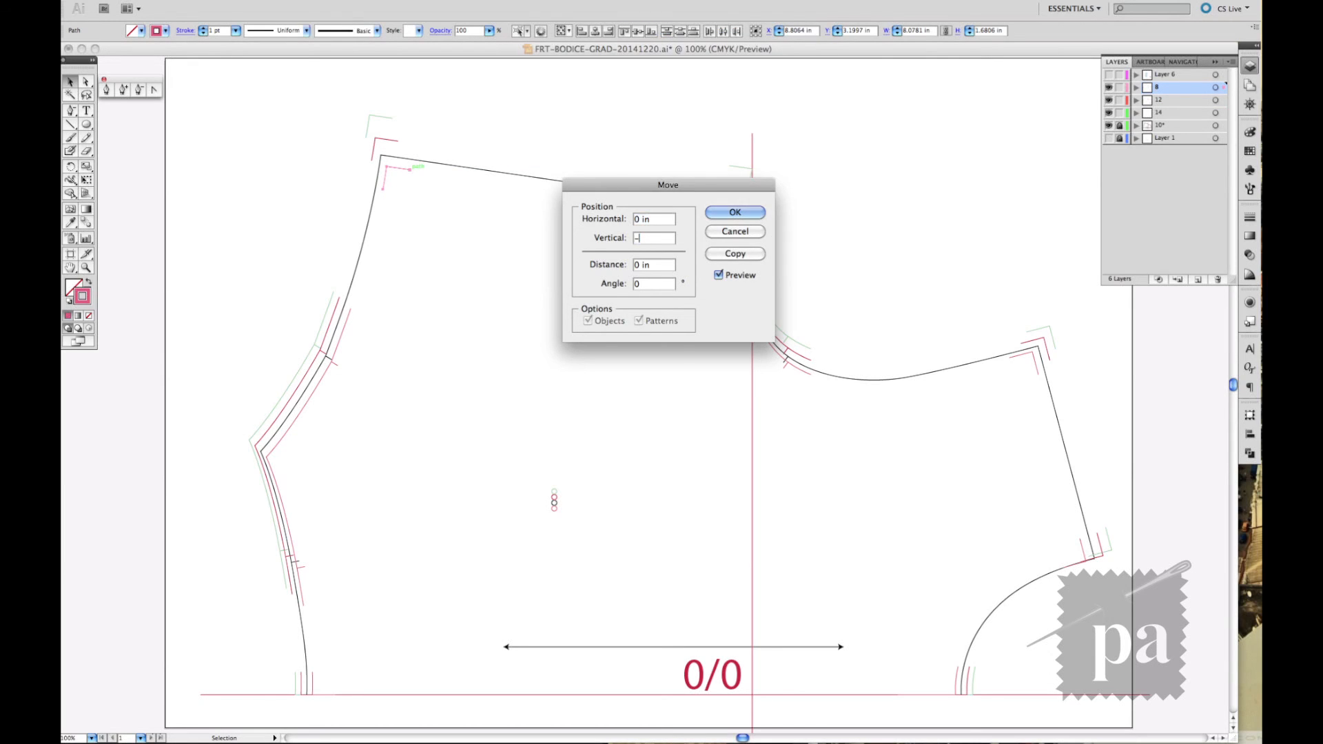
text(.25)
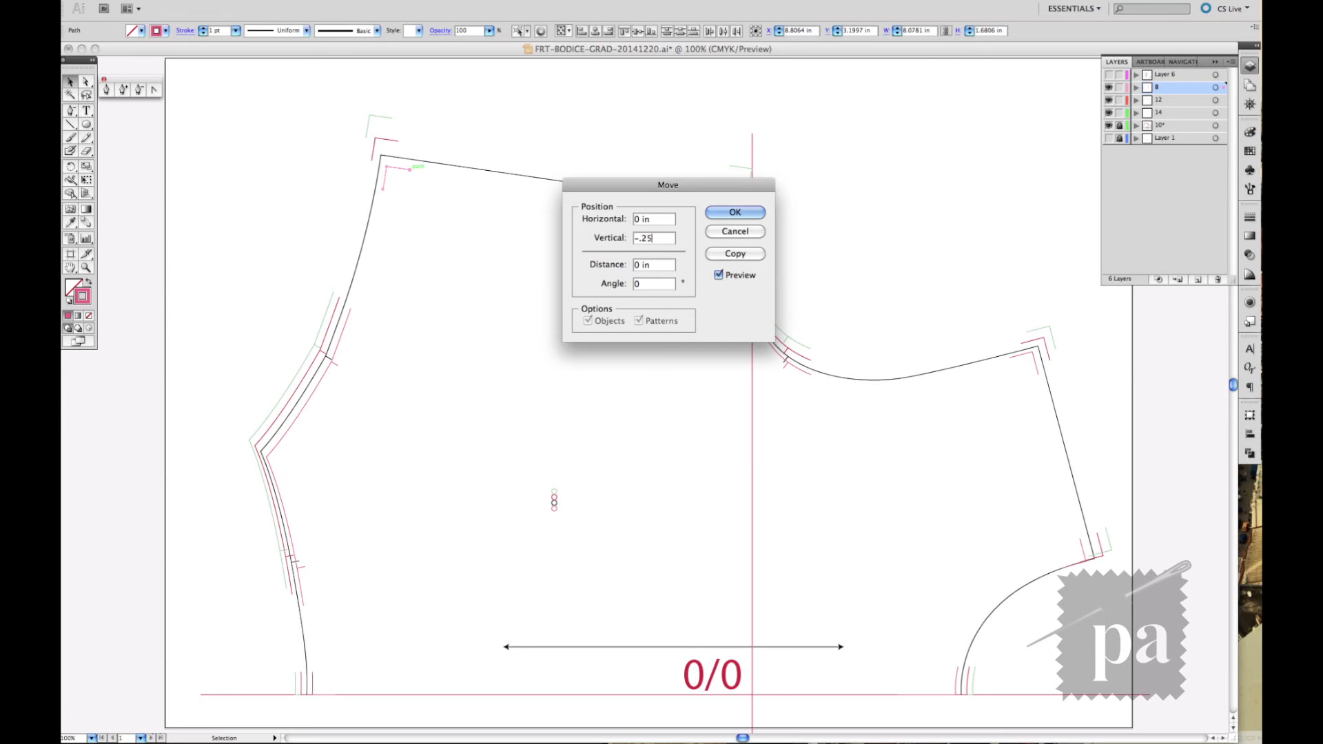